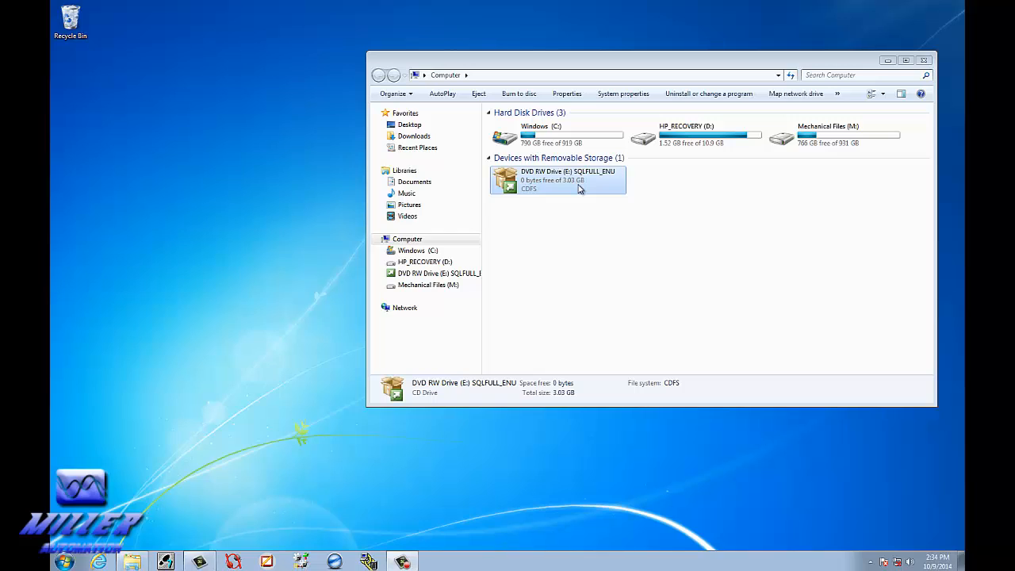
mouse_move(567, 182)
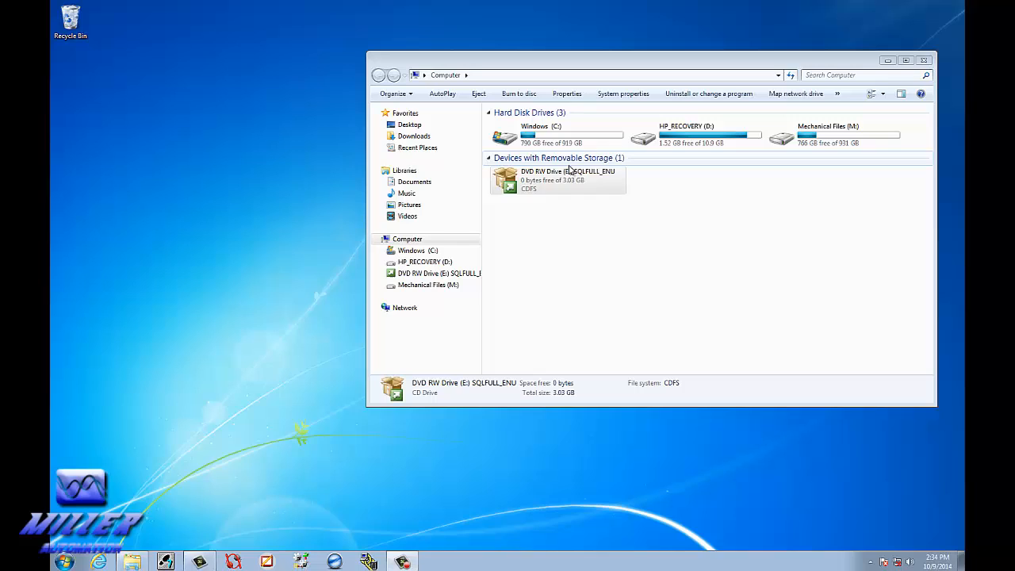
- Launch SQL Server setup from the SQLFULL_ENU DVD drive (E:)
click(558, 179)
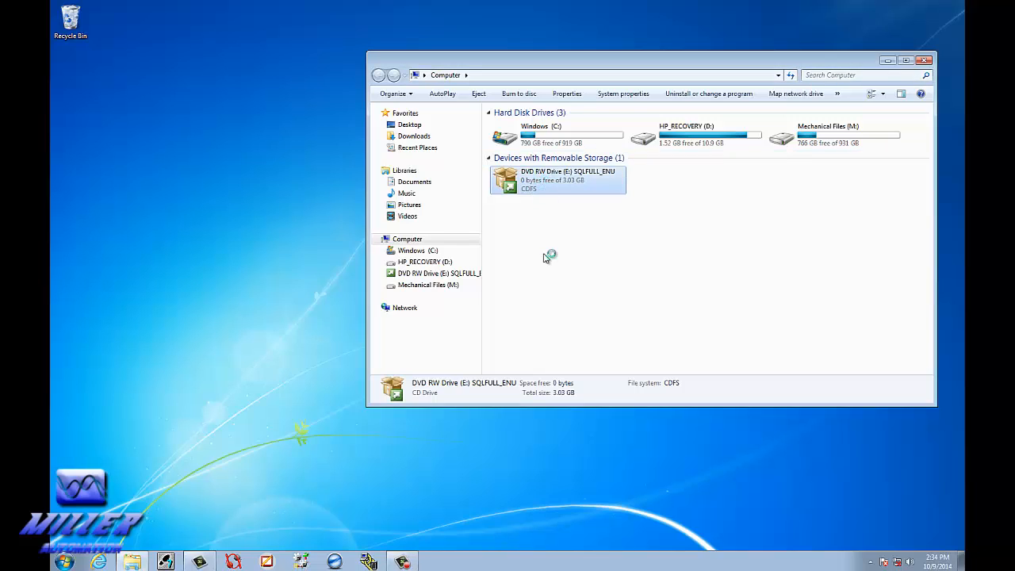
double_click(559, 180)
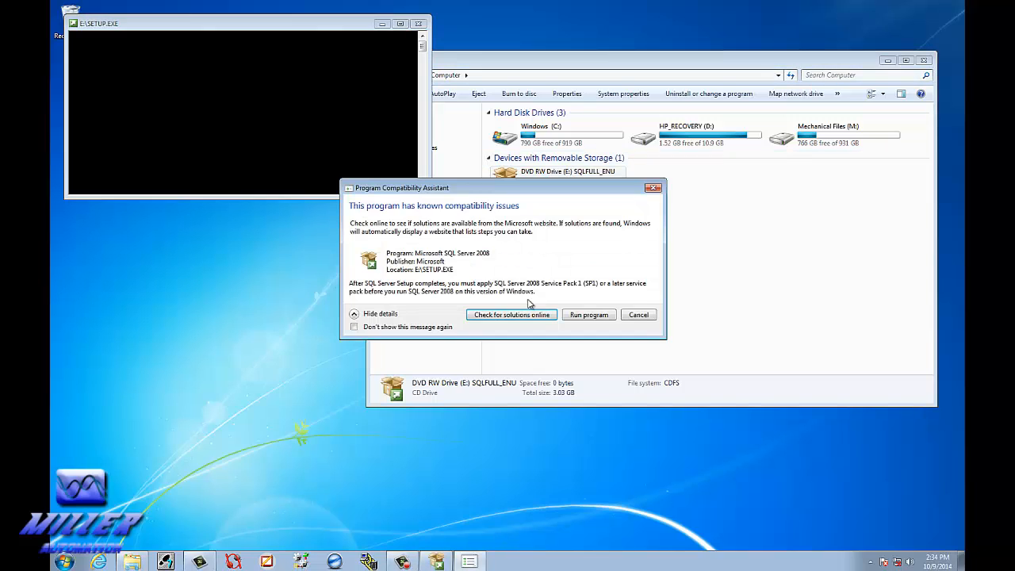
mouse_move(454, 250)
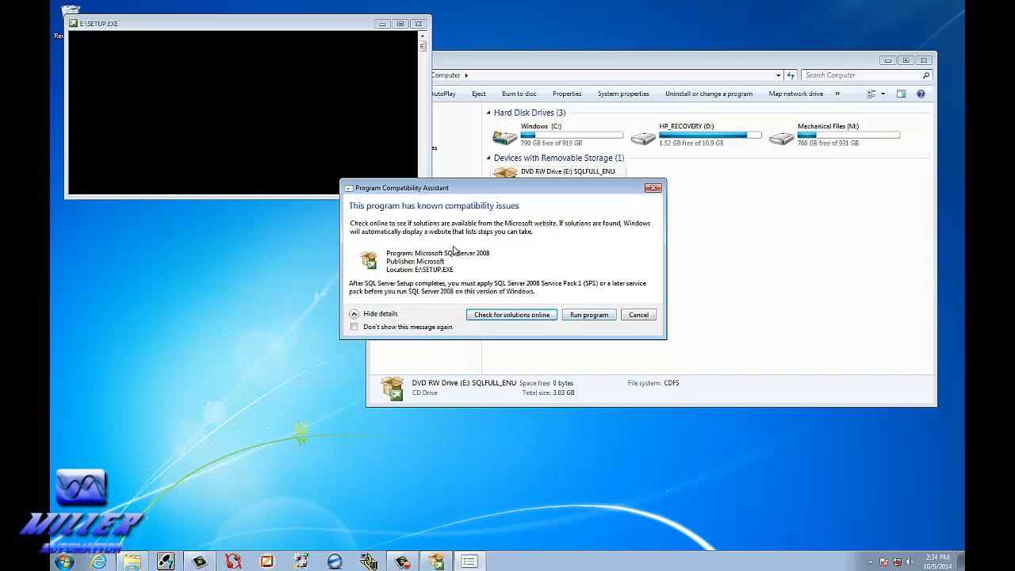
mouse_move(419, 282)
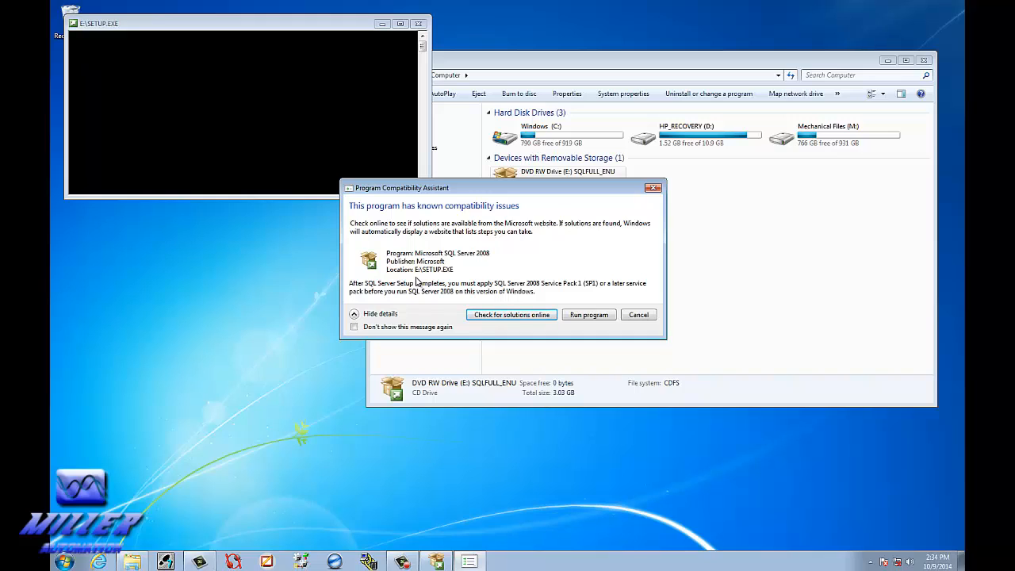
mouse_move(536, 289)
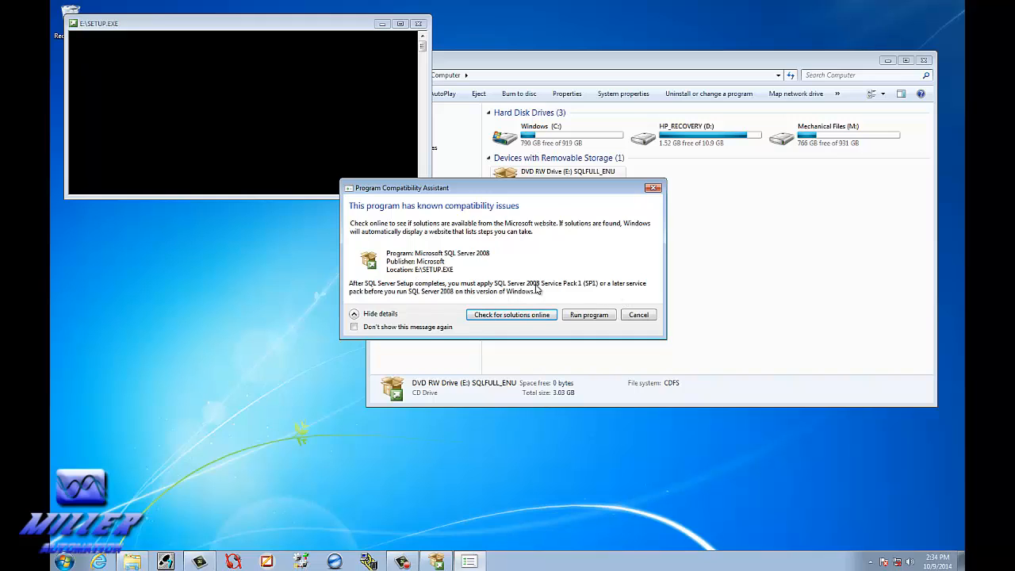
mouse_move(577, 302)
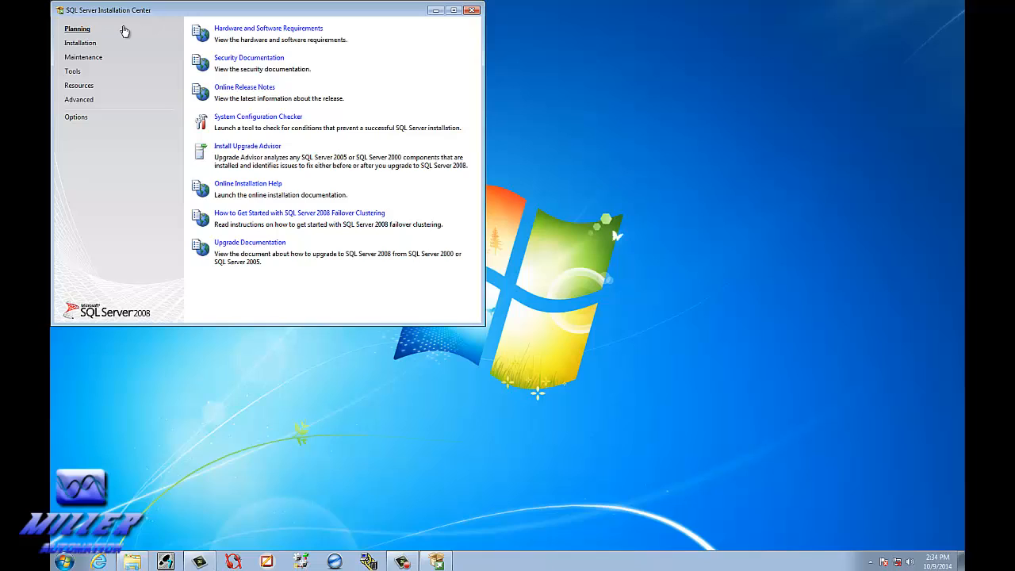
mouse_move(94, 86)
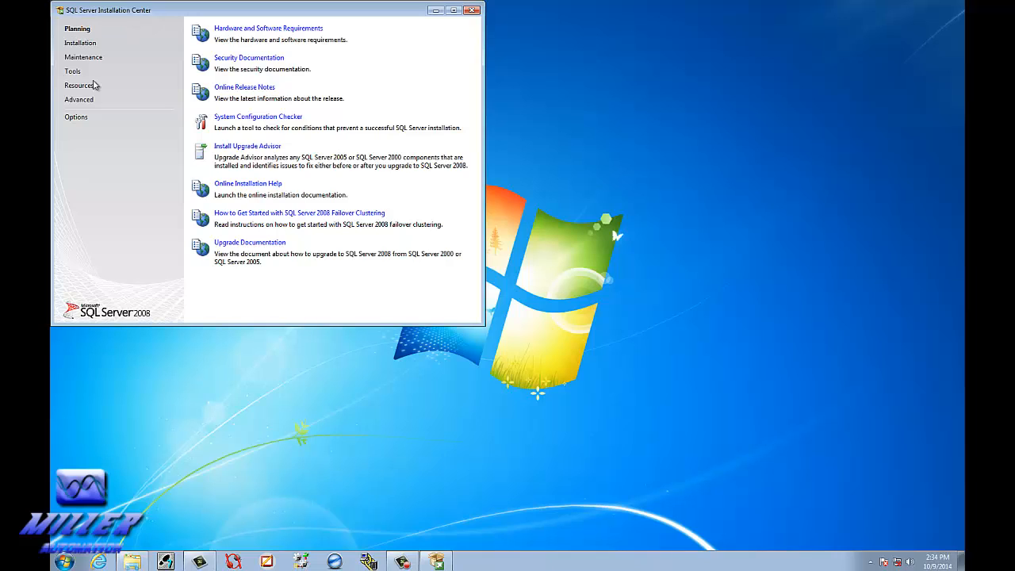
- Set the processor type to x86 under Options and show the Installation tasks
click(76, 118)
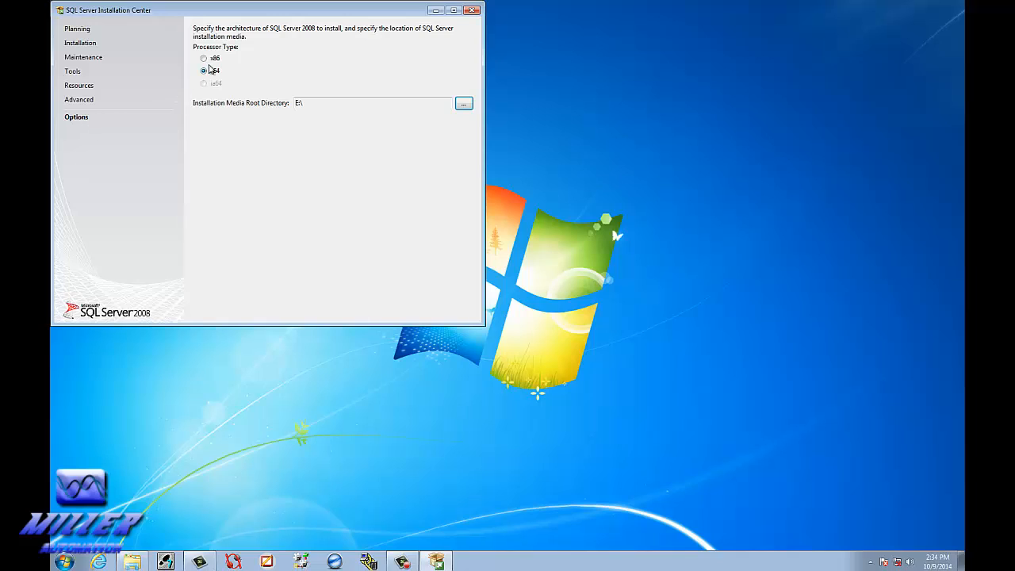
click(203, 57)
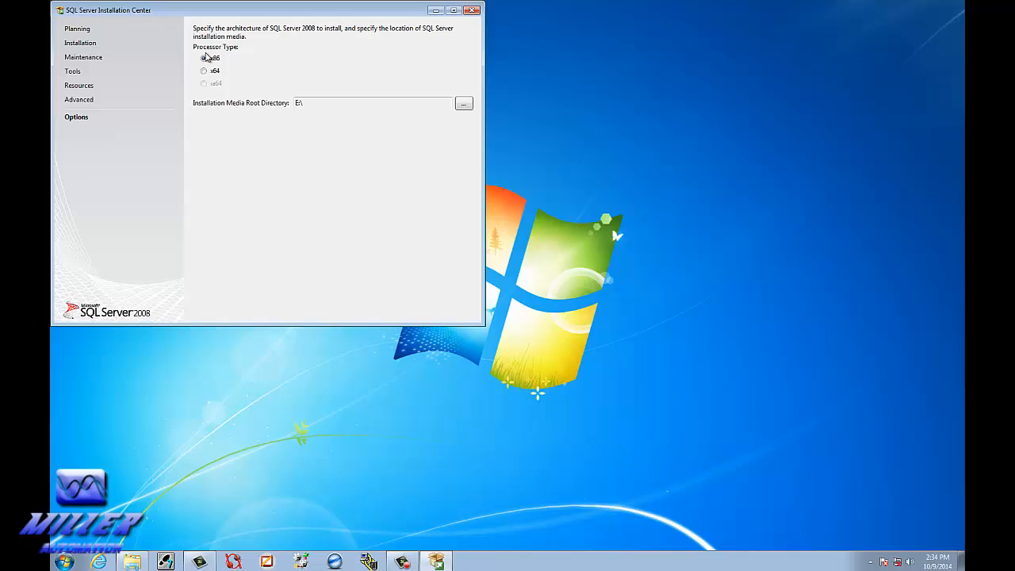
click(203, 57)
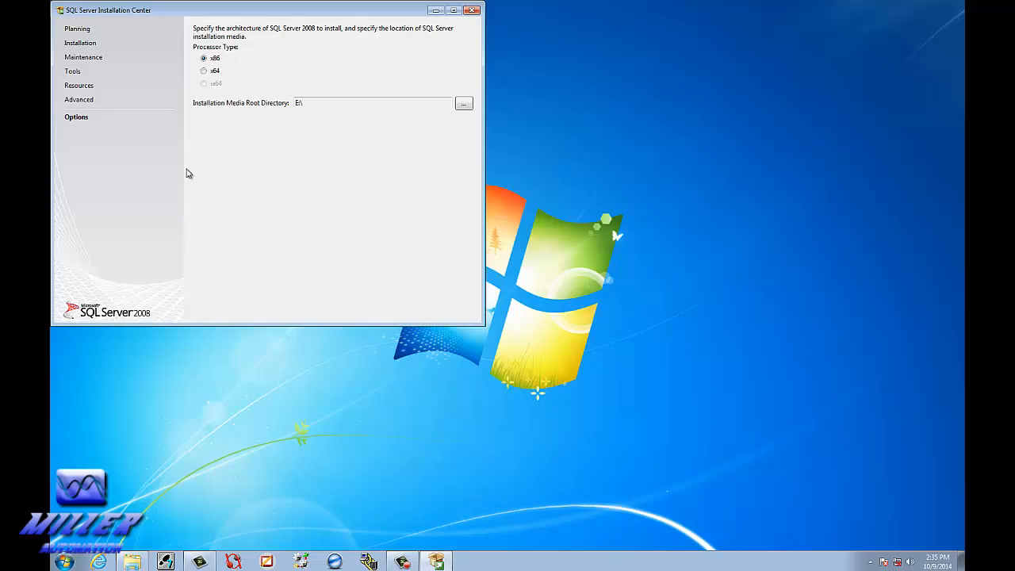
click(79, 43)
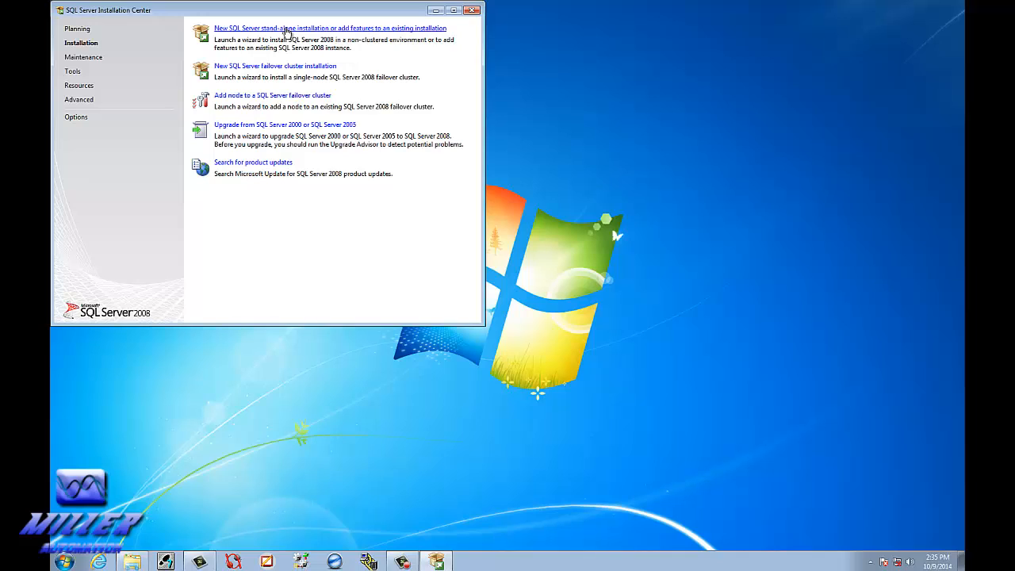
- Start a new stand-alone installation, run it past the compatibility warning and accept the passed support rules
click(330, 28)
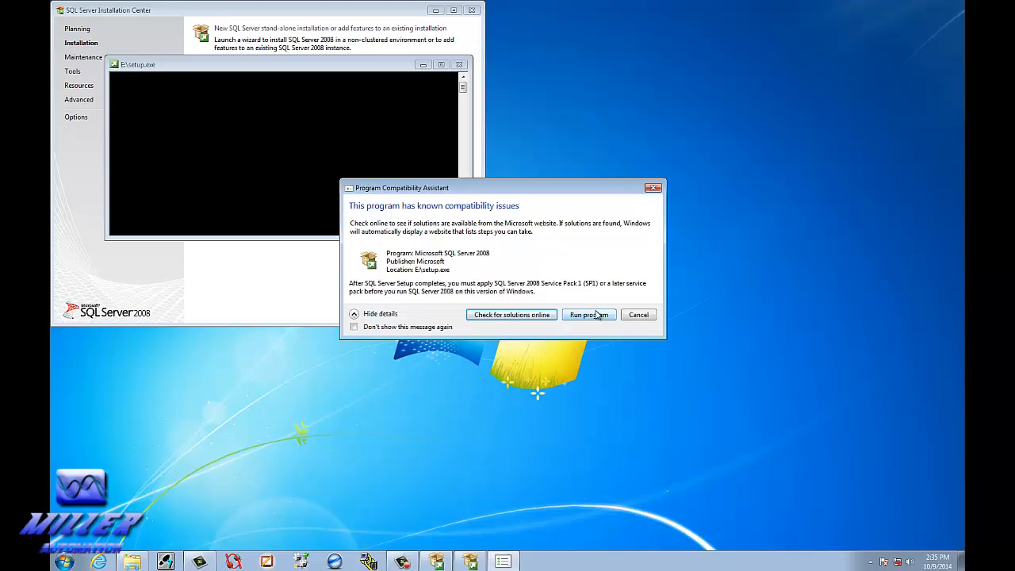
mouse_move(583, 295)
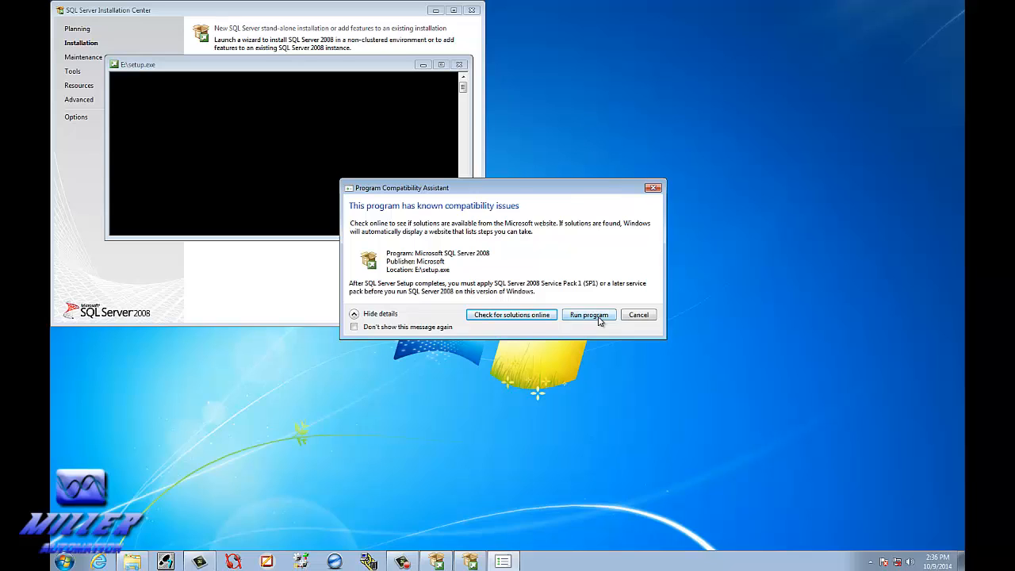
click(588, 314)
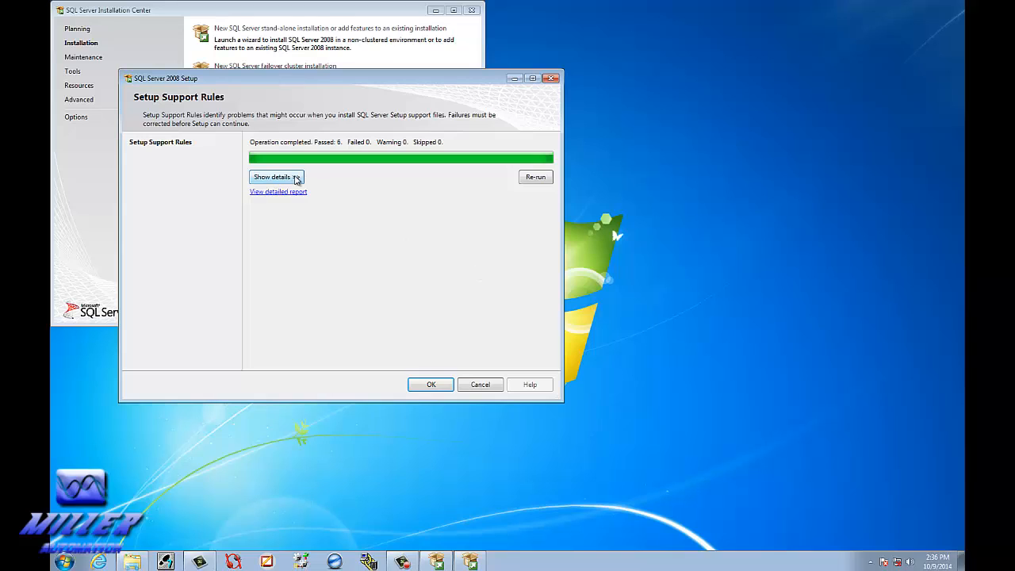
mouse_move(431, 385)
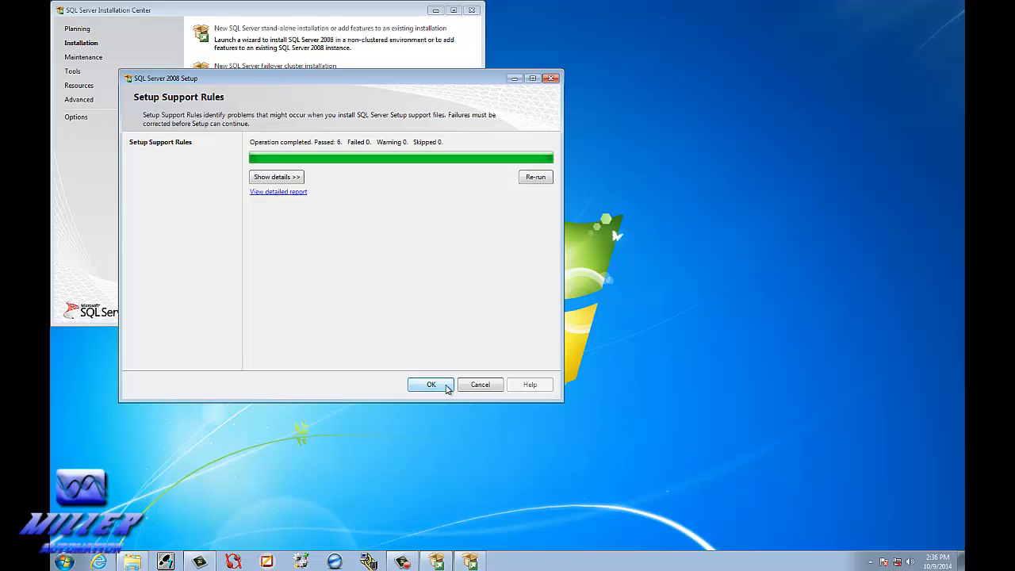
click(431, 385)
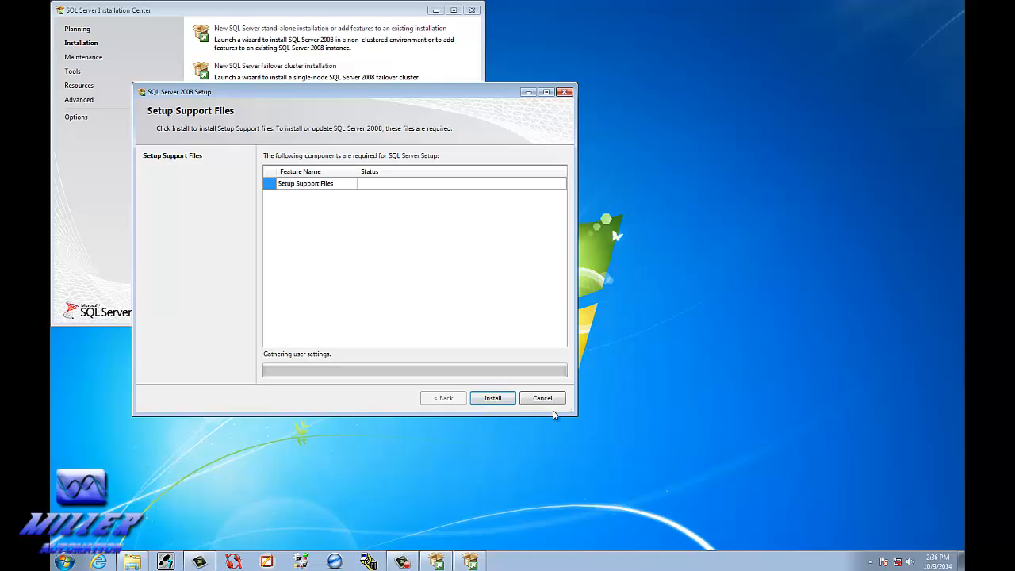
- Install the setup support files so the 11-rule support check completes with no failures
click(491, 396)
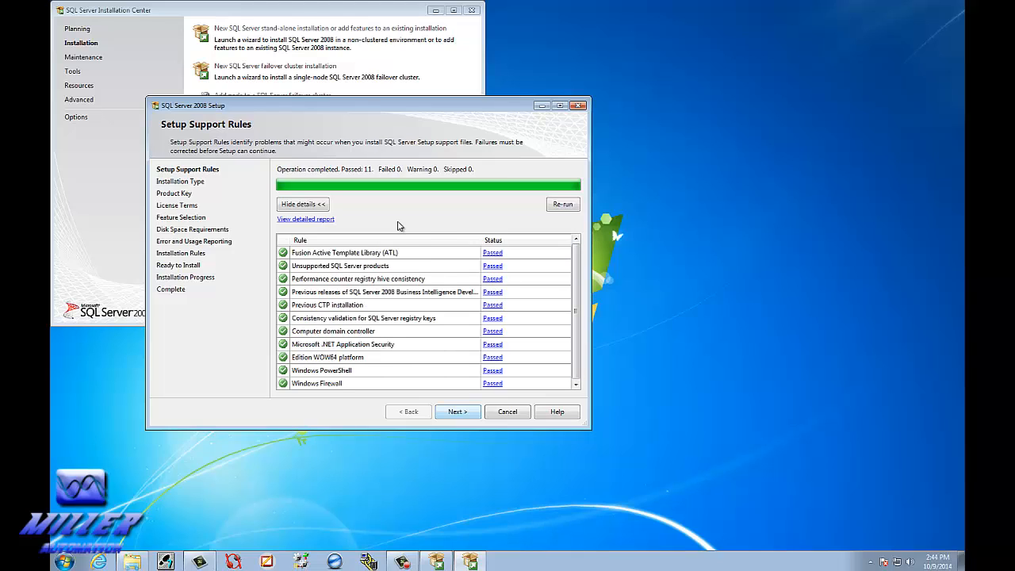
- Choose to perform a new installation of SQL Server 2008 and accept the product key
click(457, 412)
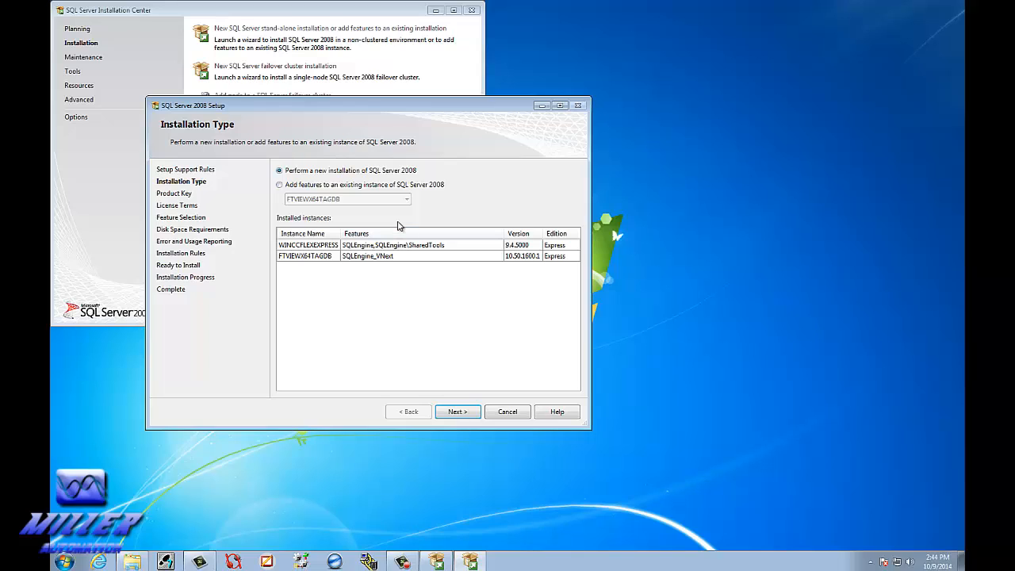
click(279, 184)
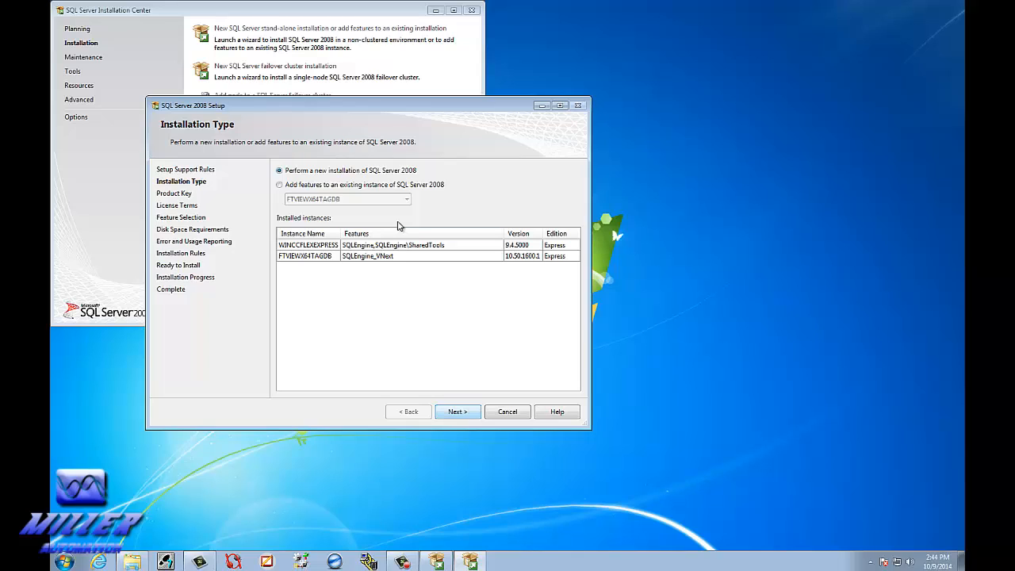
click(457, 410)
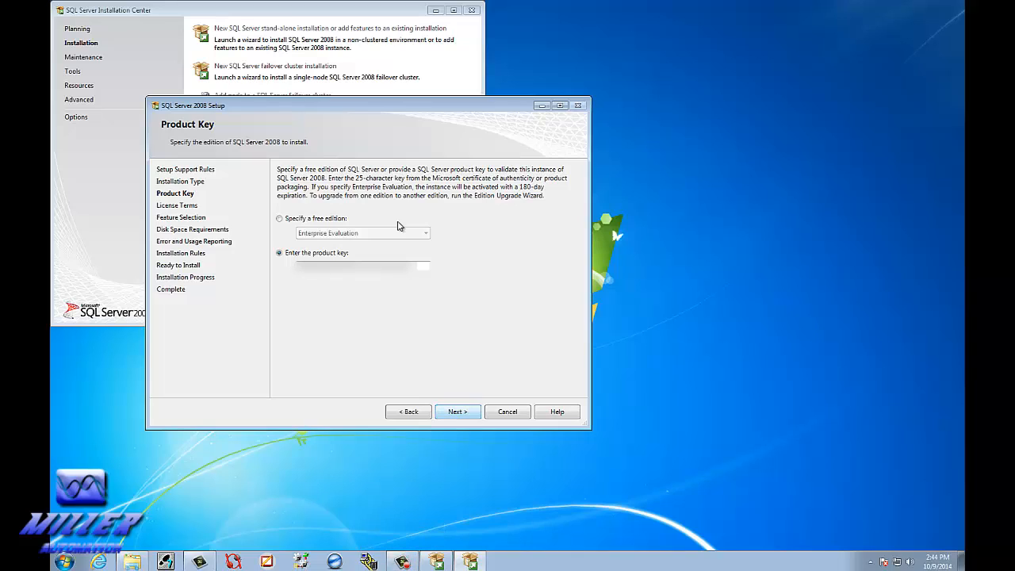
click(456, 412)
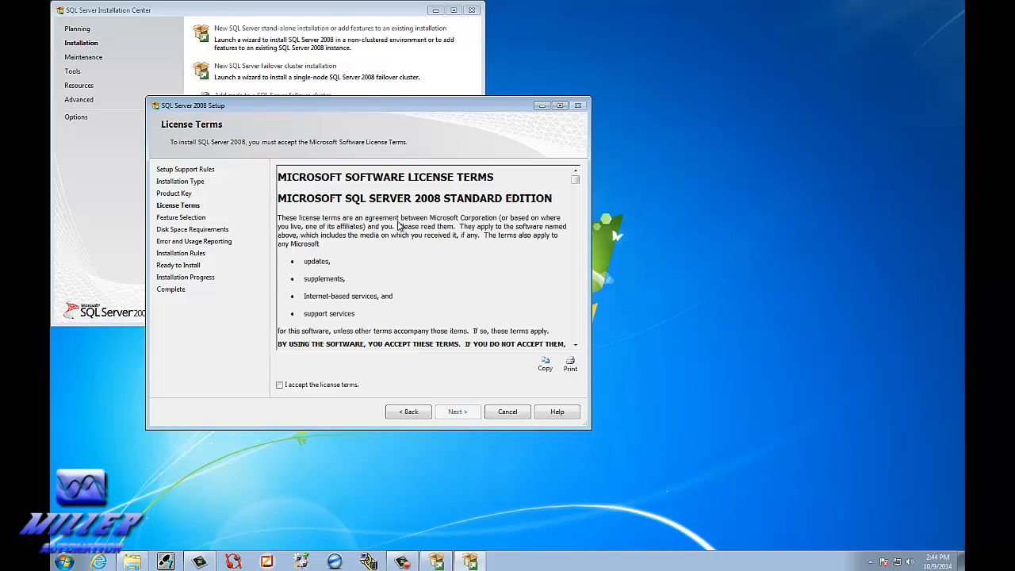
- Accept the license terms and review the checked features on Feature Selection
click(279, 386)
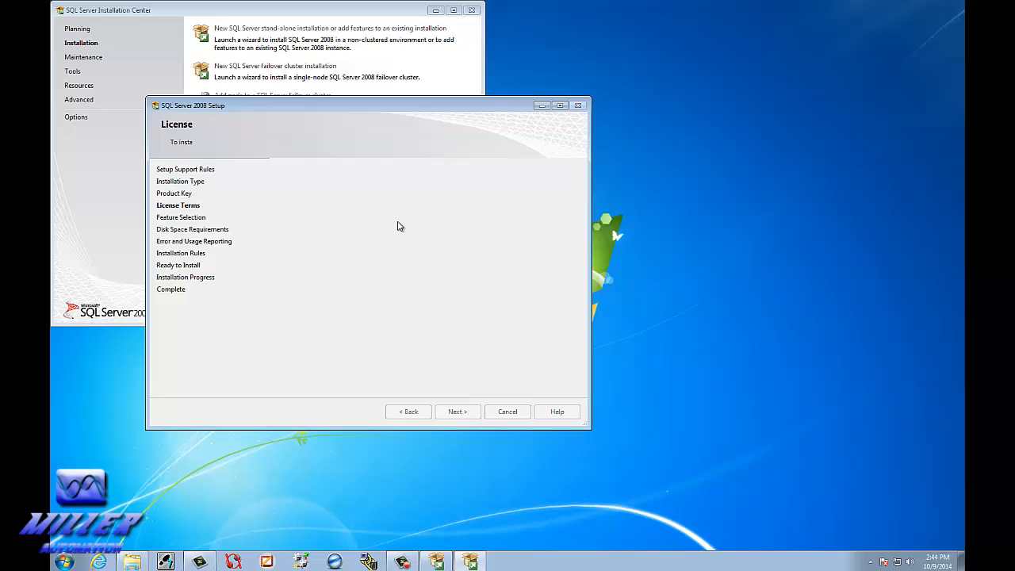
click(457, 412)
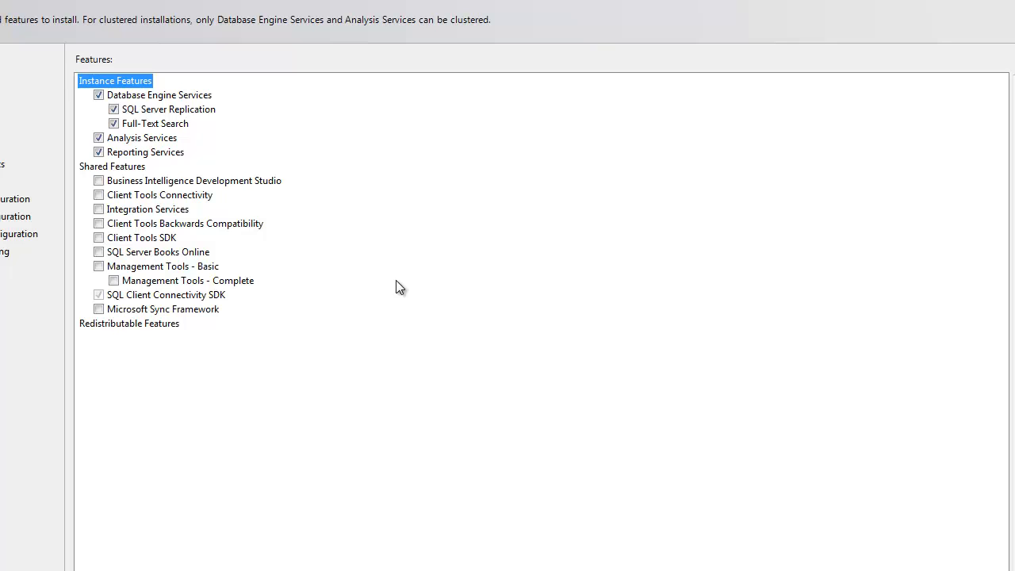
click(98, 195)
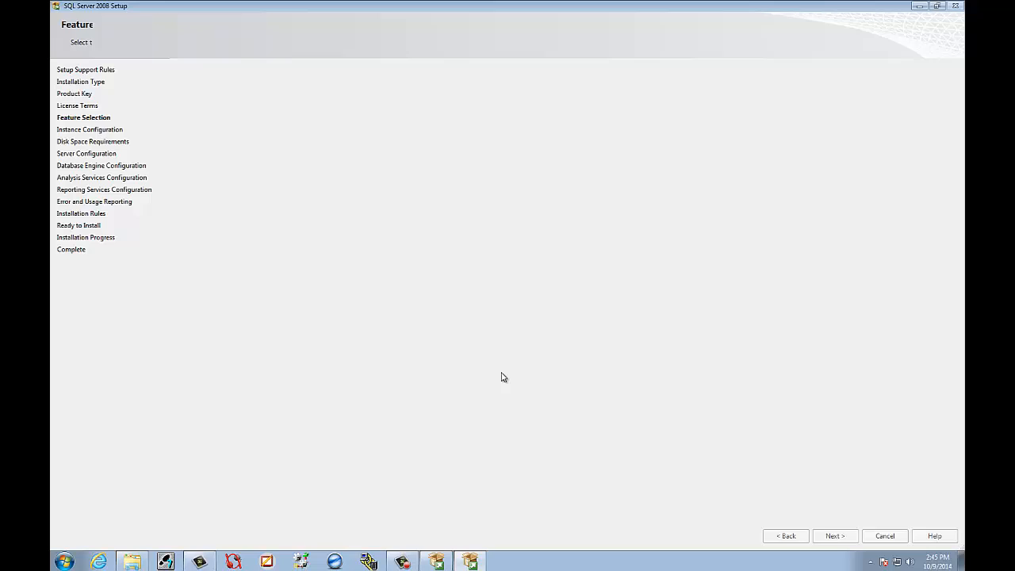
- Keep the default MSSQLSERVER instance and continue past the disk space summary
click(834, 536)
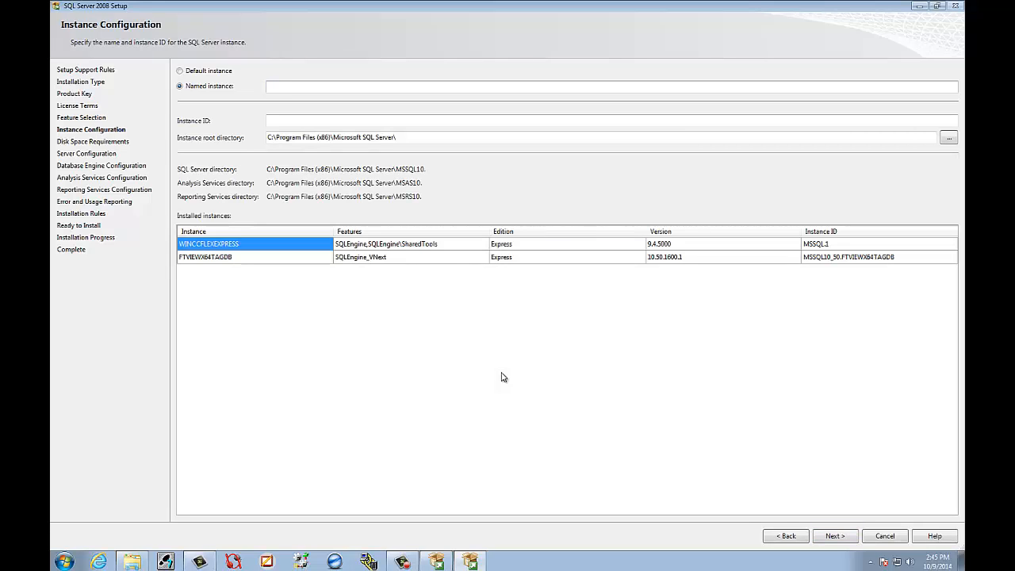
click(179, 70)
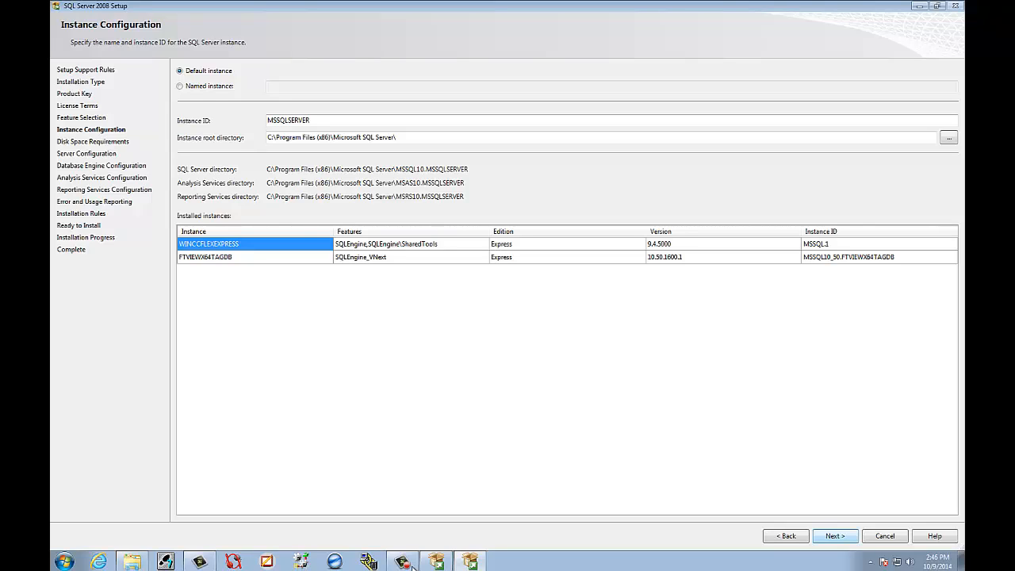
click(834, 536)
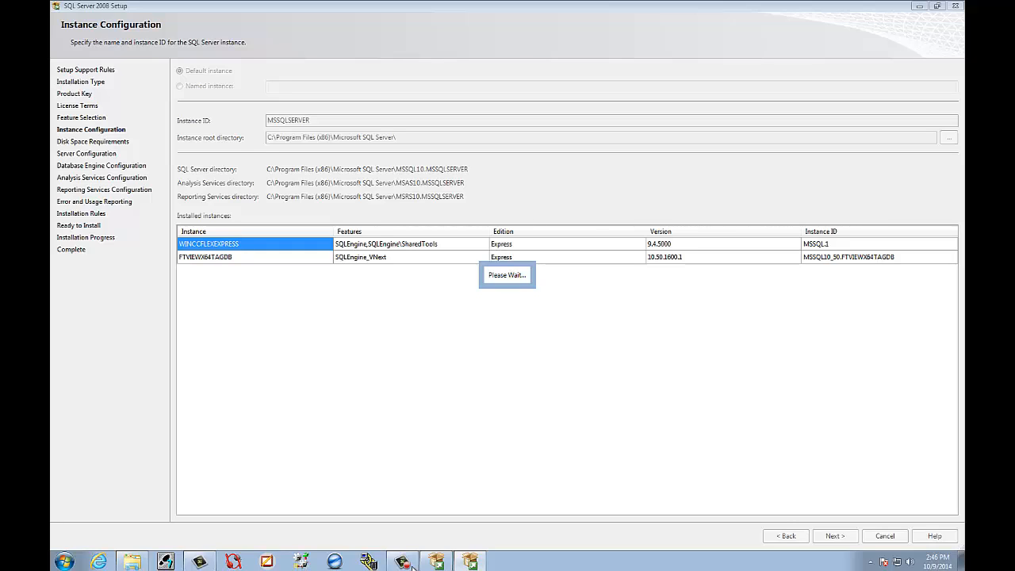
click(834, 536)
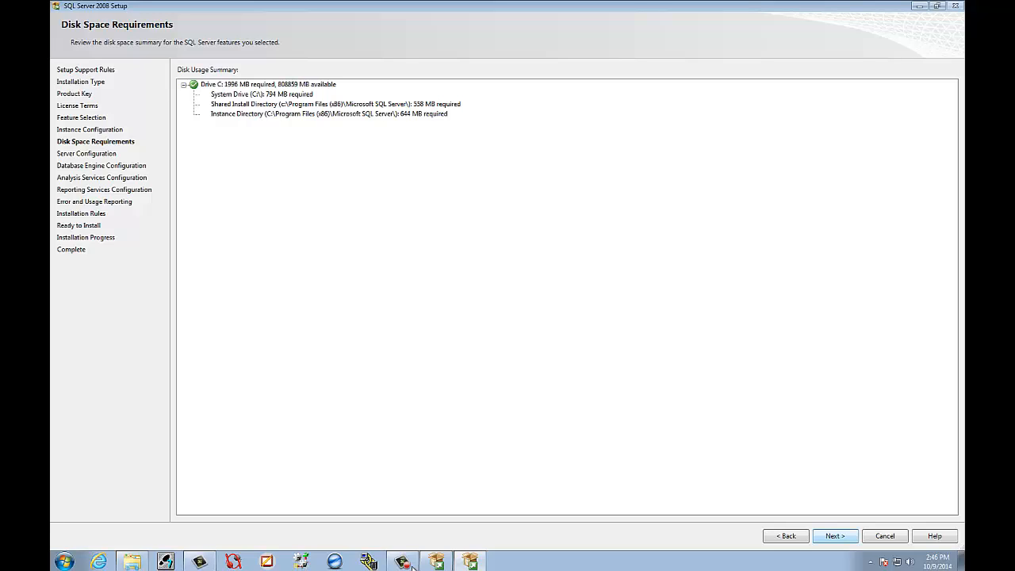
click(834, 536)
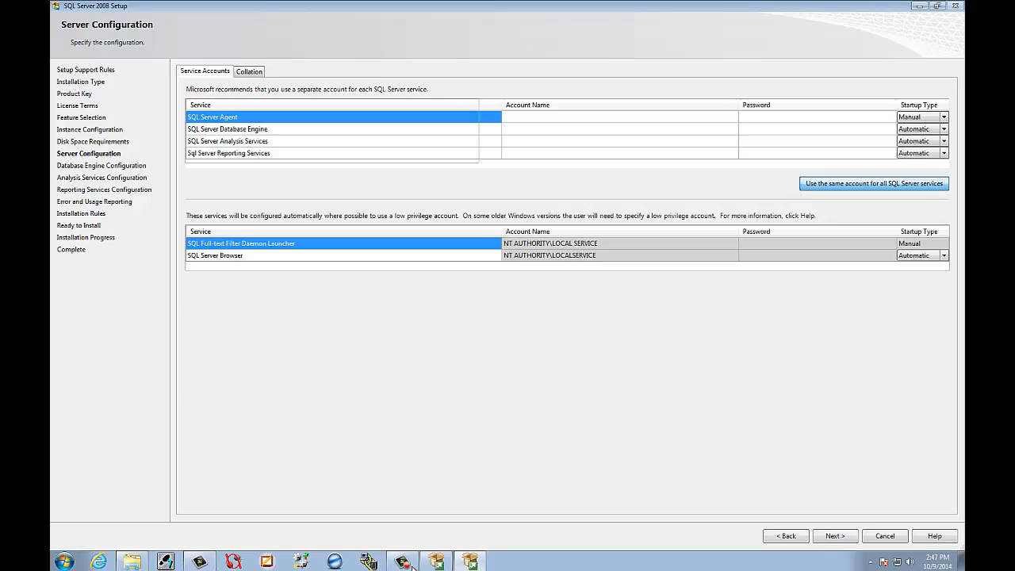
- Run all SQL Server services under NT AUTHORITY\SYSTEM and continue to Database Engine Configuration
click(872, 184)
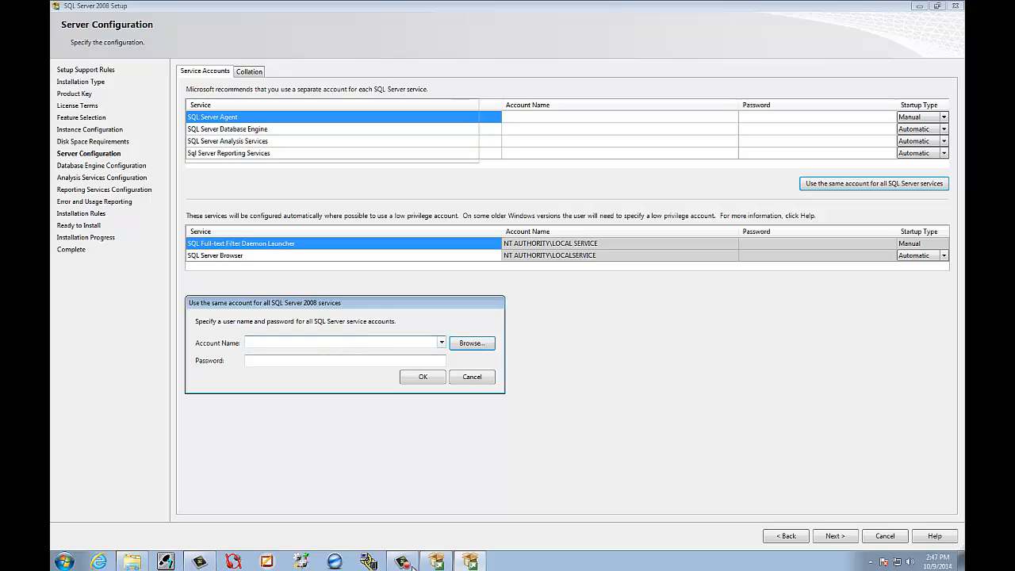
click(441, 342)
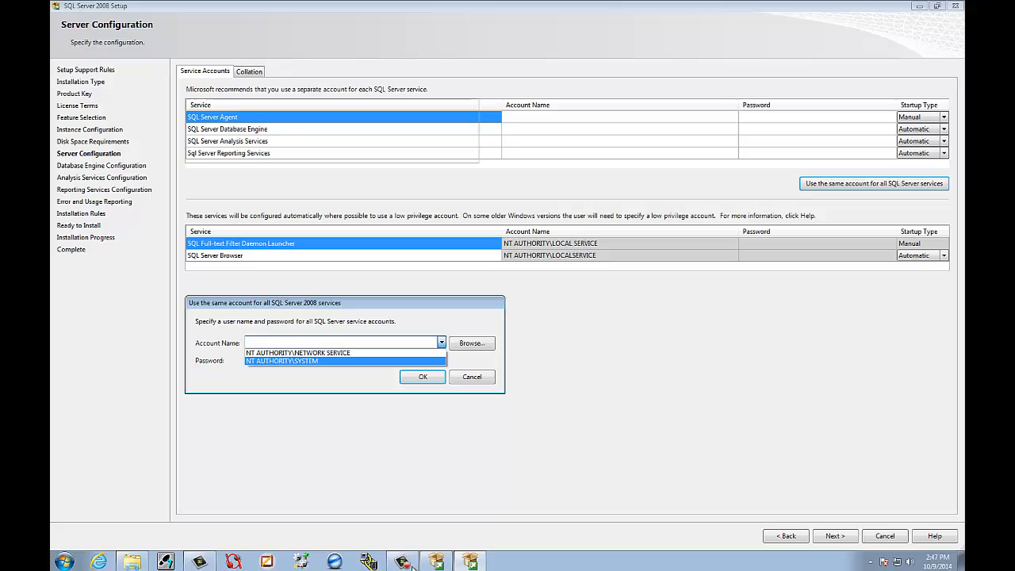
click(282, 361)
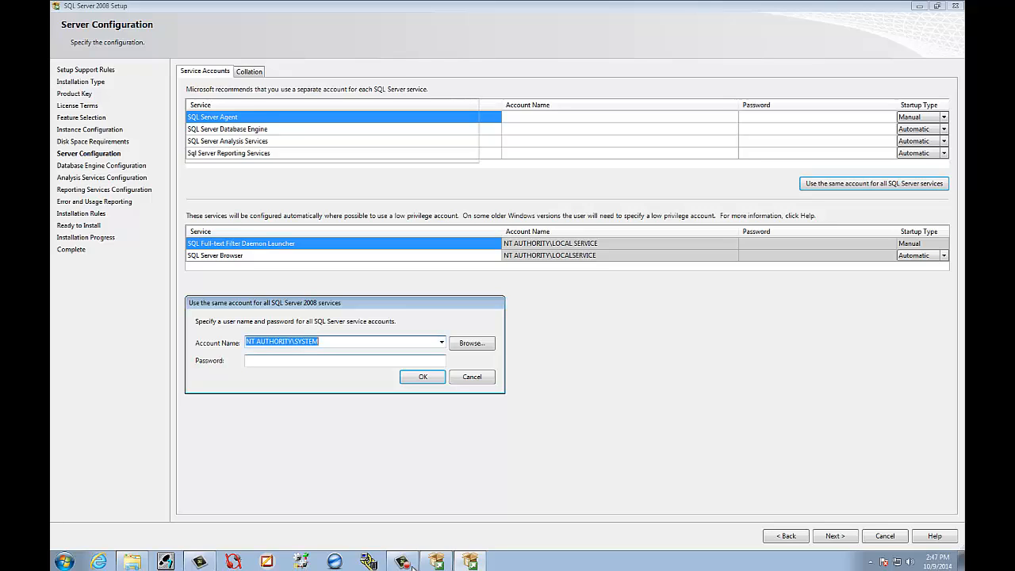
click(421, 377)
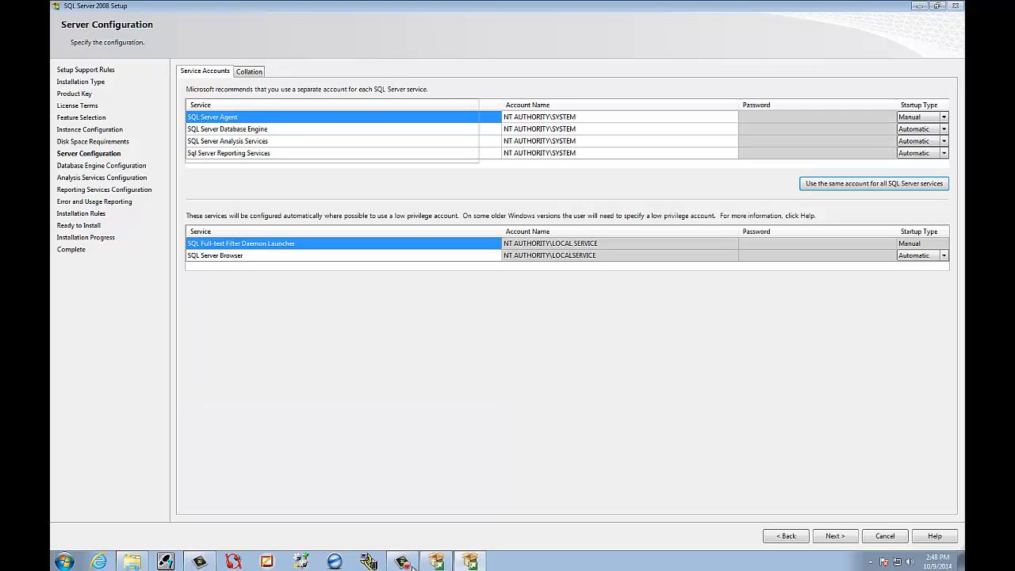
click(834, 536)
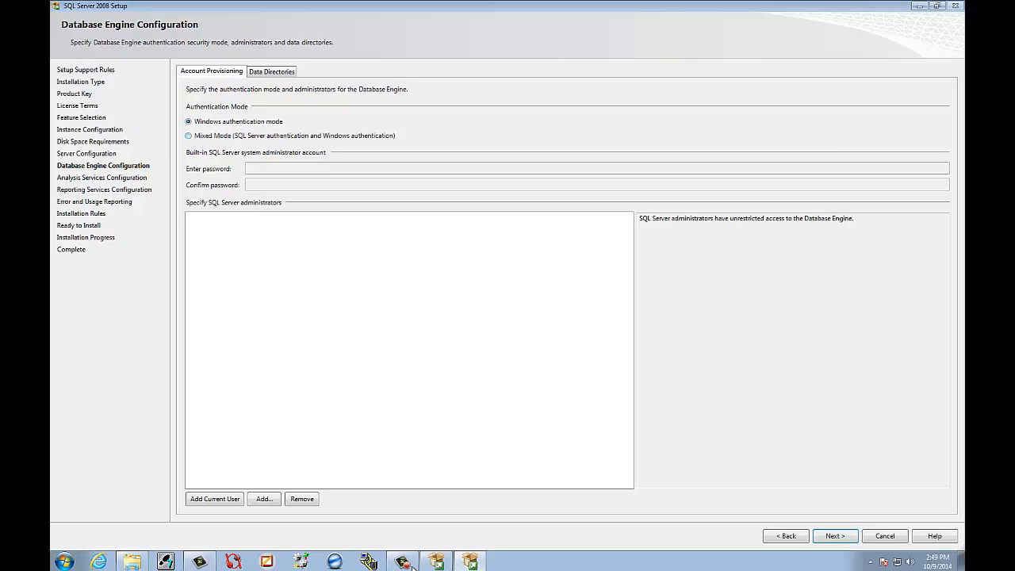
- Set Mixed Mode authentication with an sa password and add the current user as SQL Server administrator
click(189, 136)
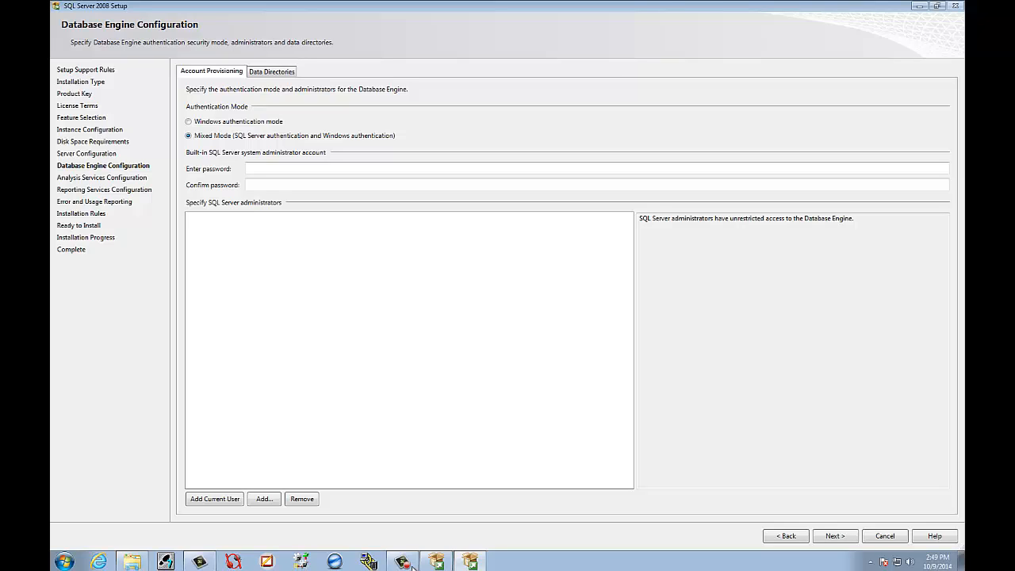
click(595, 169)
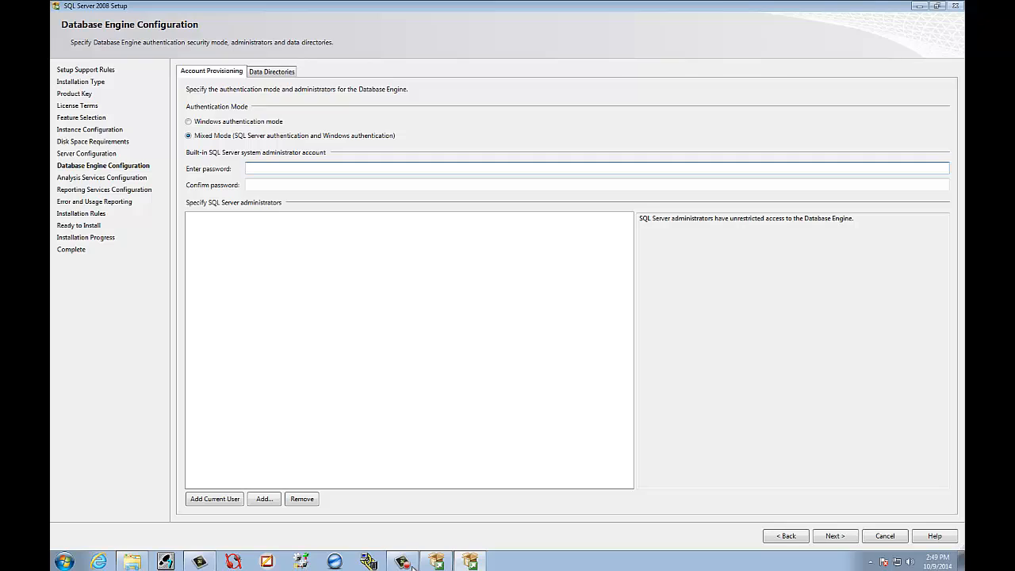
text(•)
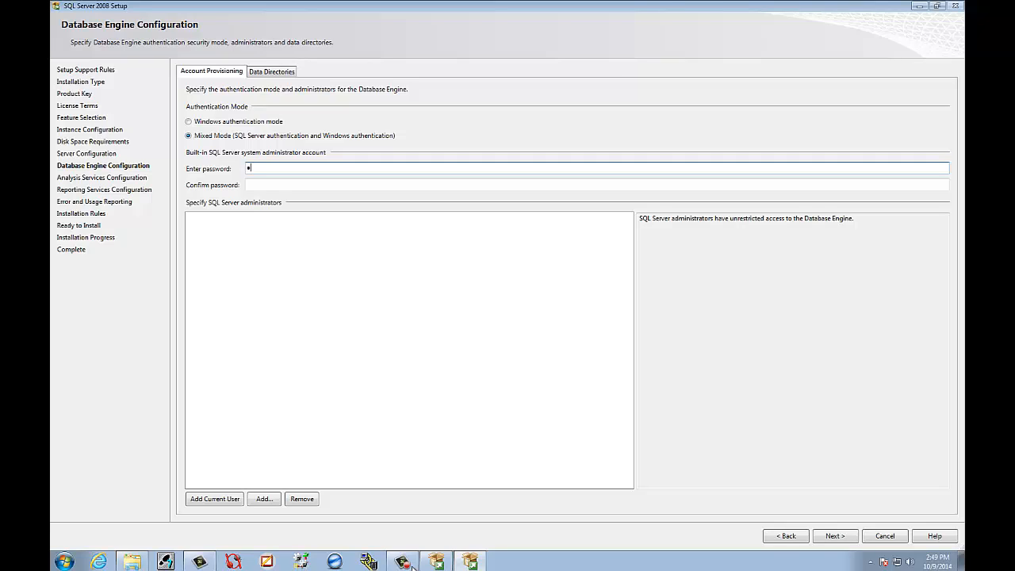
text(password)
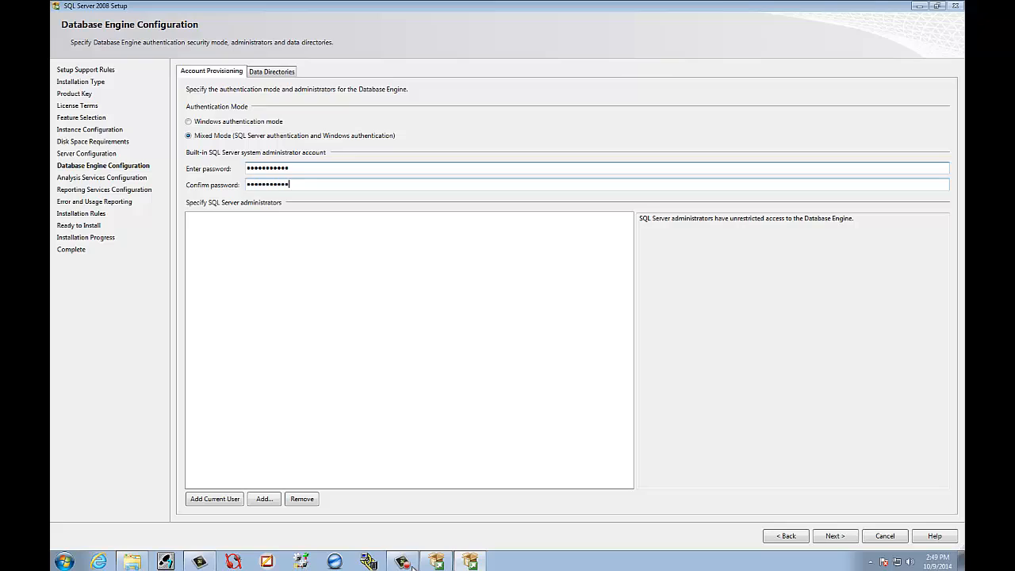
click(214, 498)
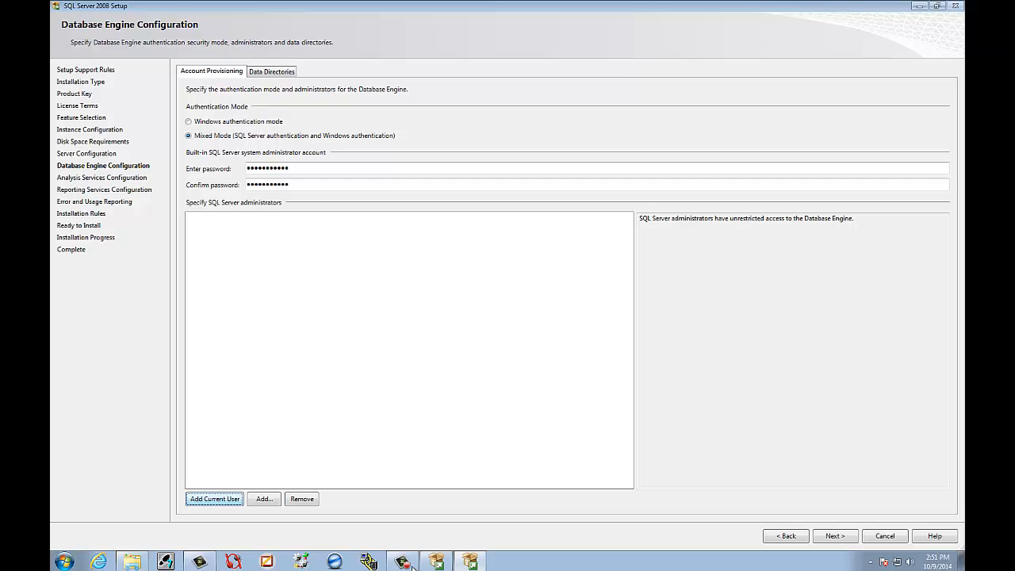
click(214, 498)
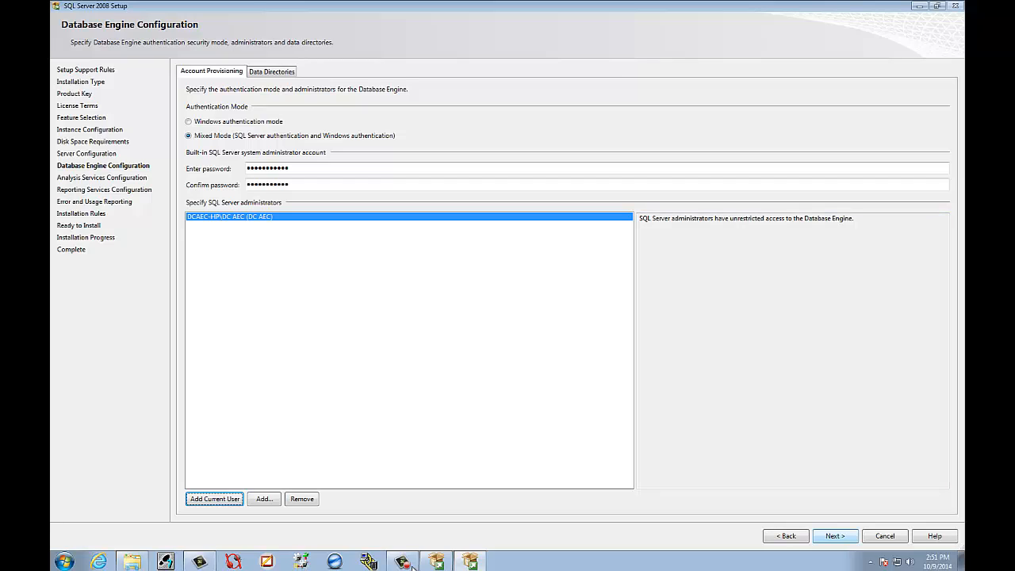
click(834, 536)
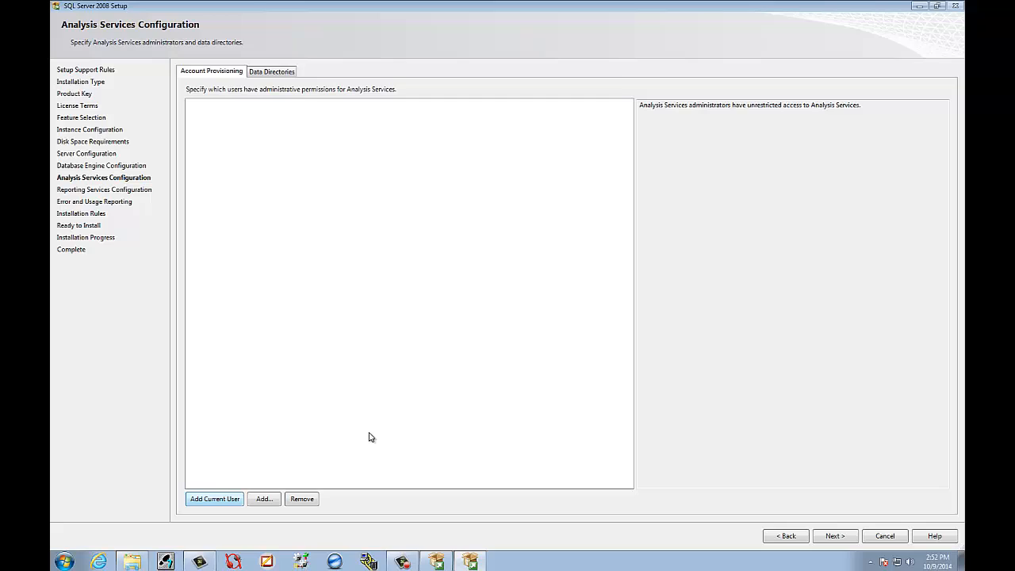
mouse_move(352, 430)
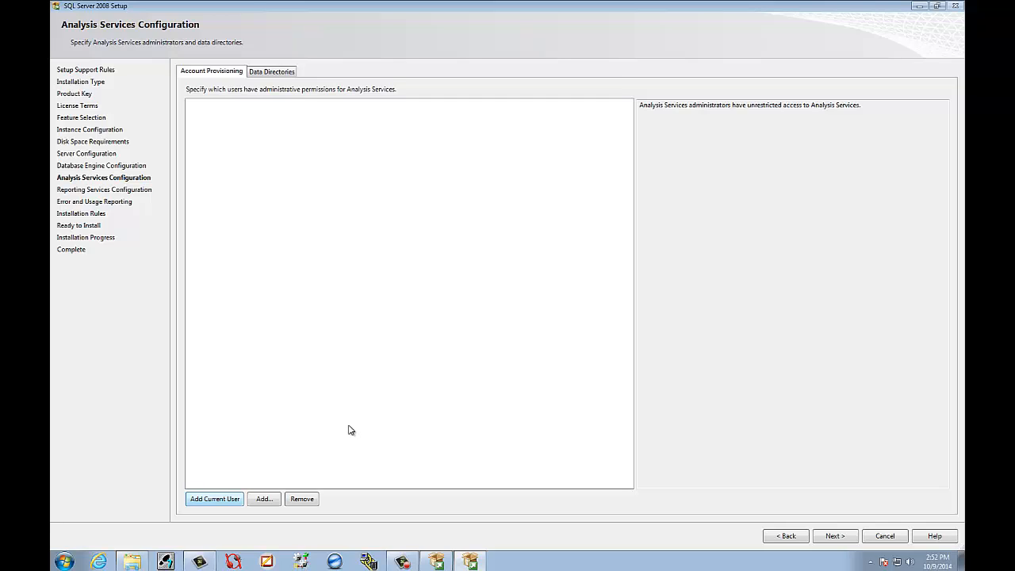
- Add the current user as Analysis Services administrator and continue to Reporting Services Configuration
click(214, 498)
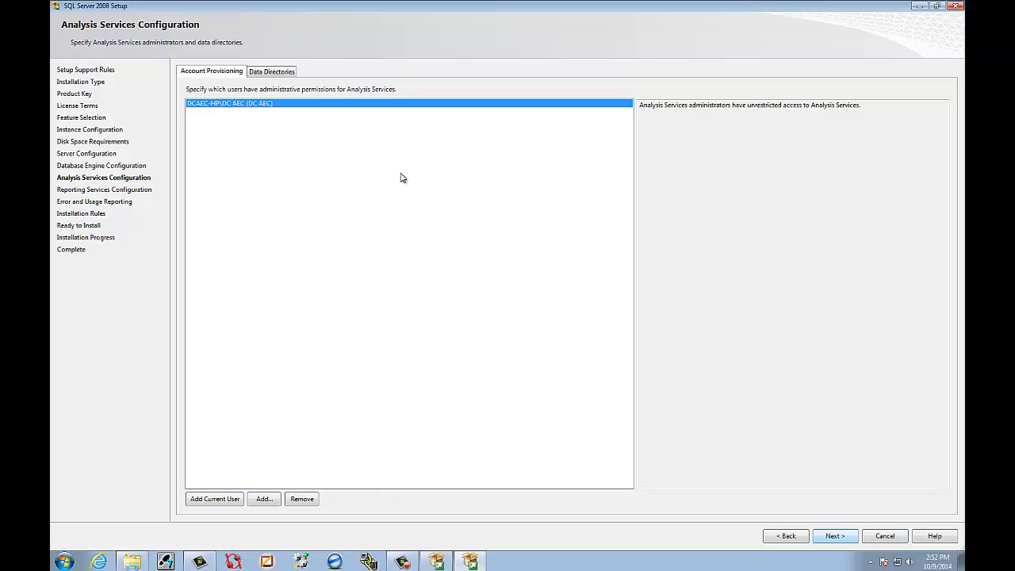
click(834, 536)
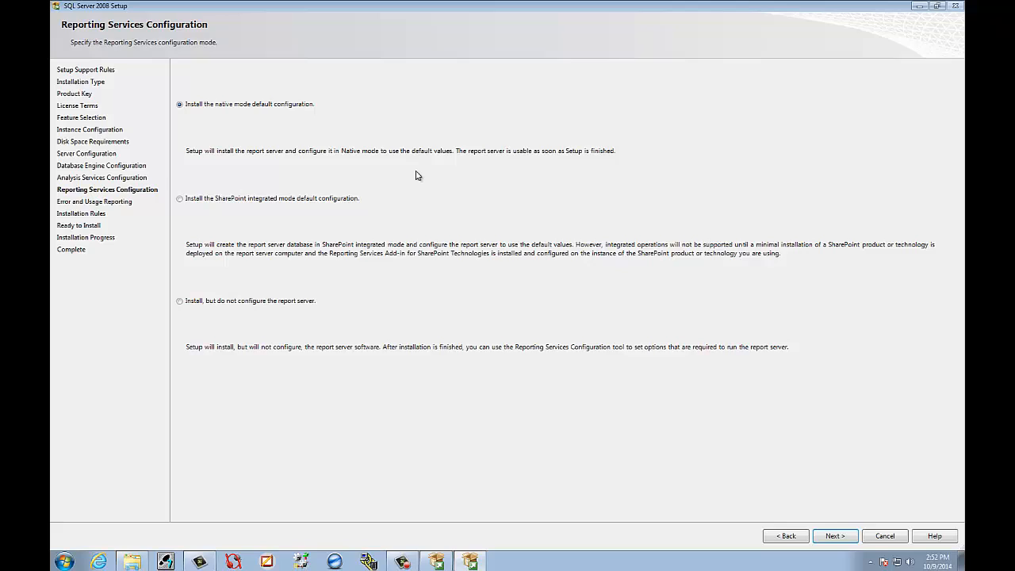
mouse_move(451, 413)
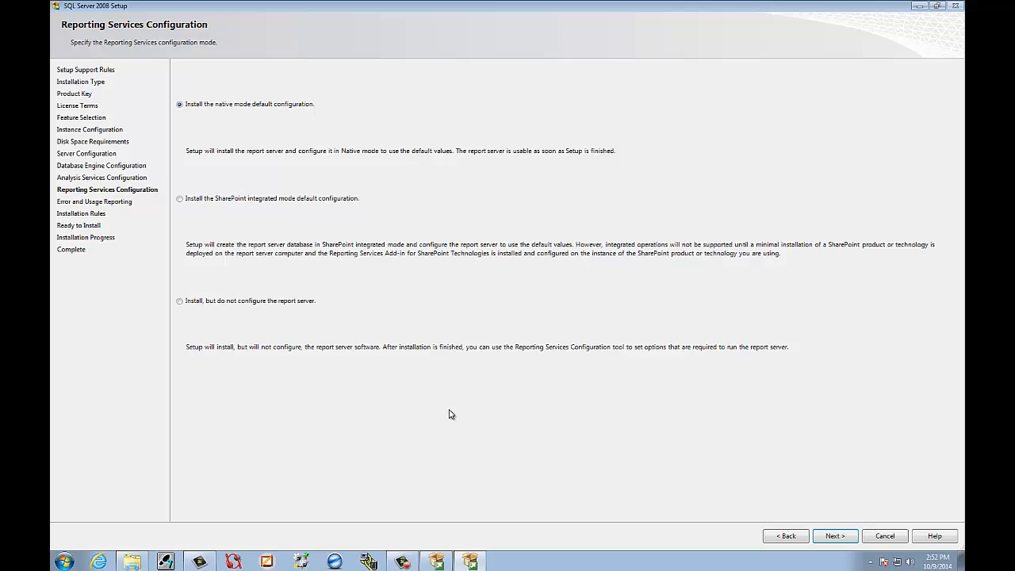
mouse_move(451, 409)
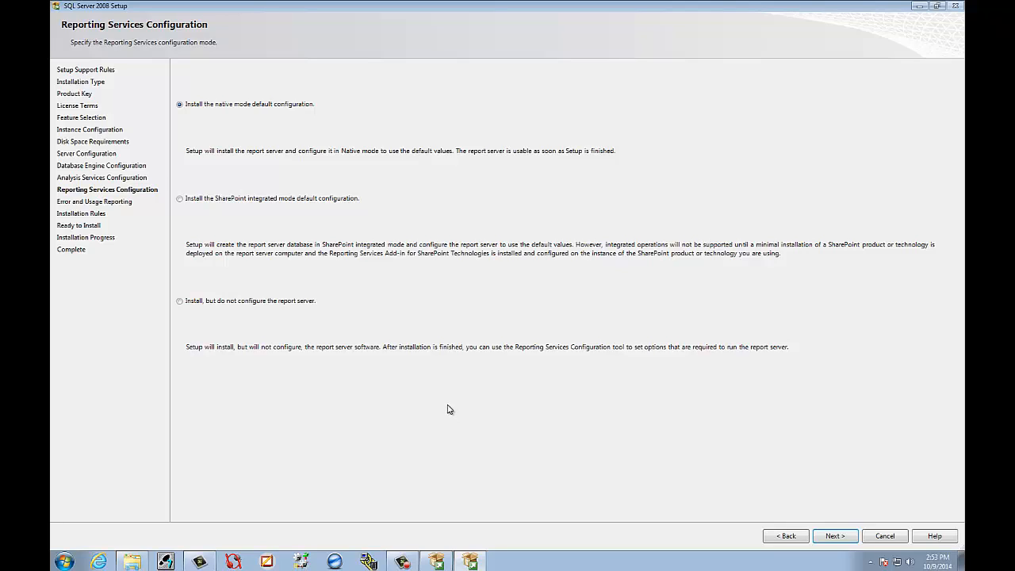
mouse_move(434, 273)
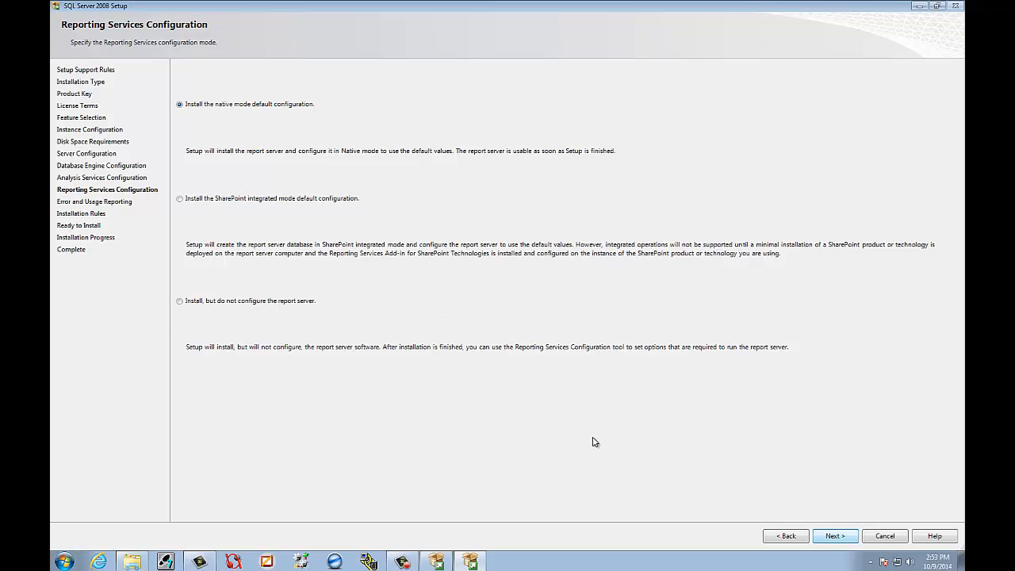
- Keep the native mode default report server configuration and continue to Error and Usage Reporting
click(834, 536)
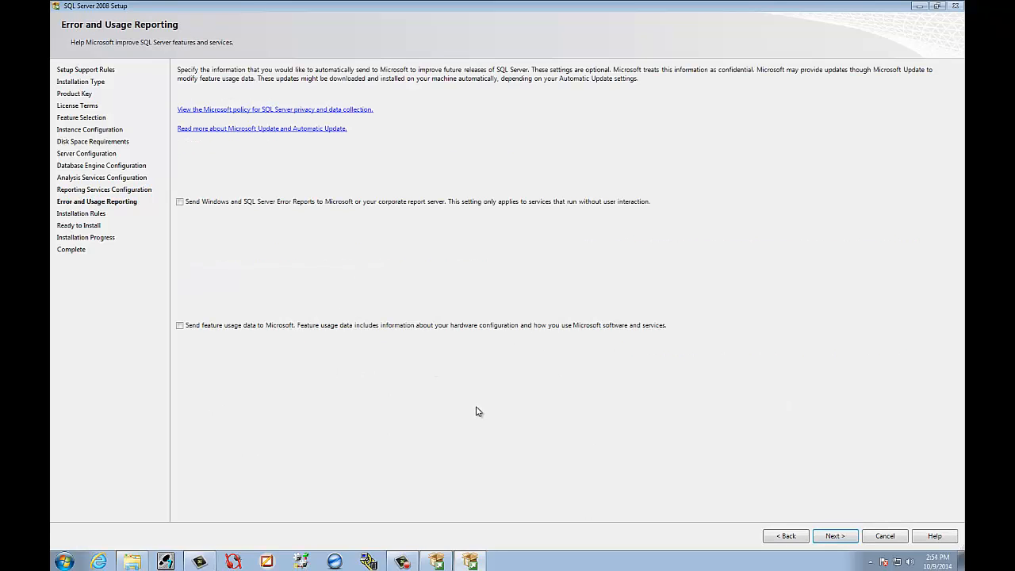
- Leave error and usage reporting off, confirm all 12 installation rules passed, and reach Ready to Install
click(834, 536)
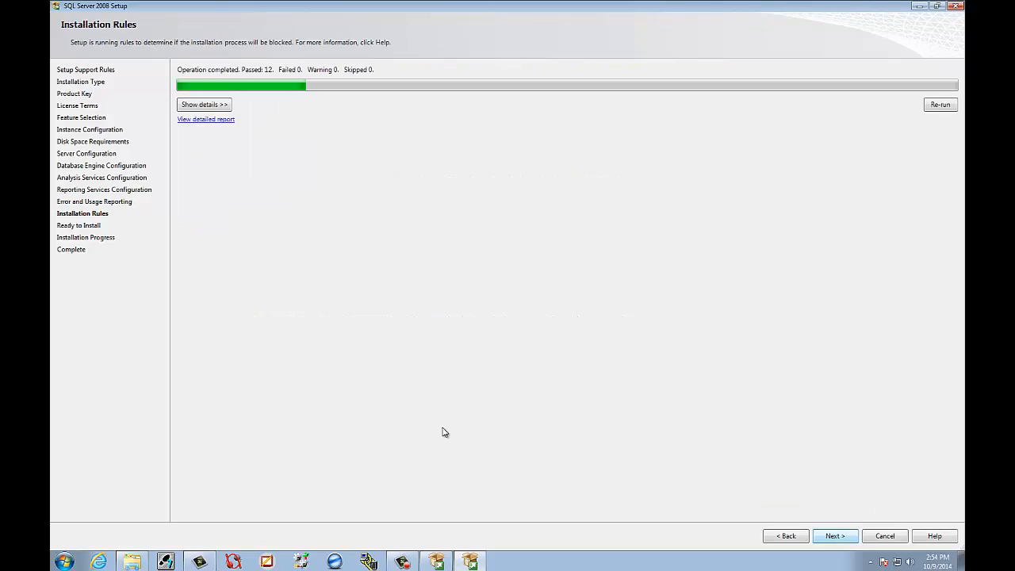
mouse_move(466, 416)
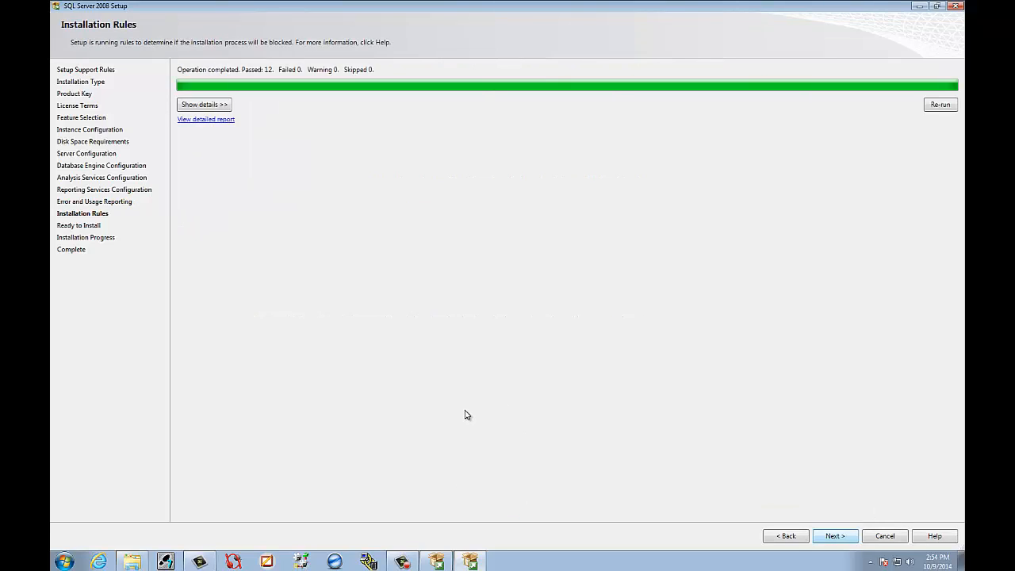
click(203, 105)
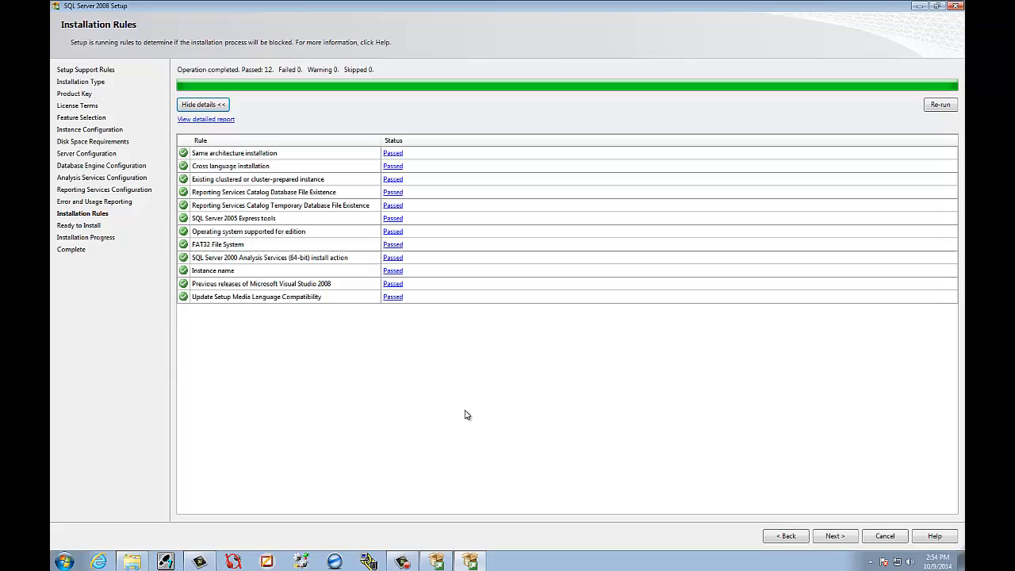
mouse_move(498, 463)
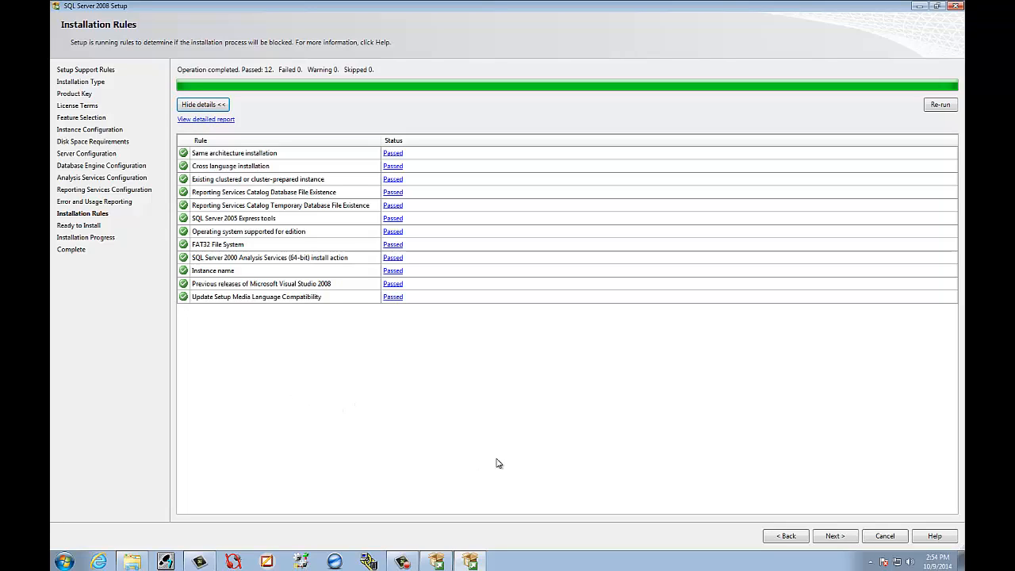
mouse_move(476, 419)
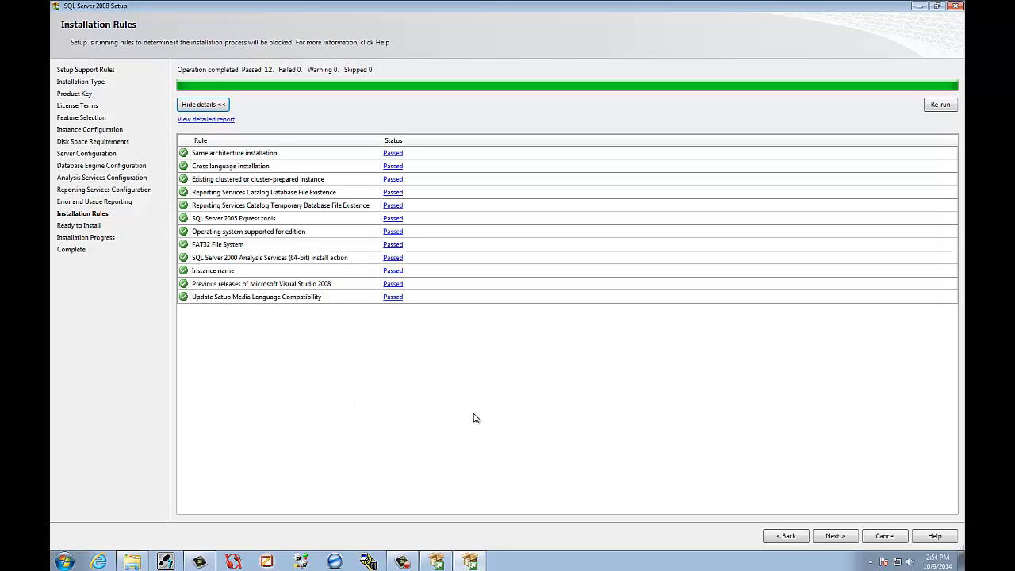
click(834, 536)
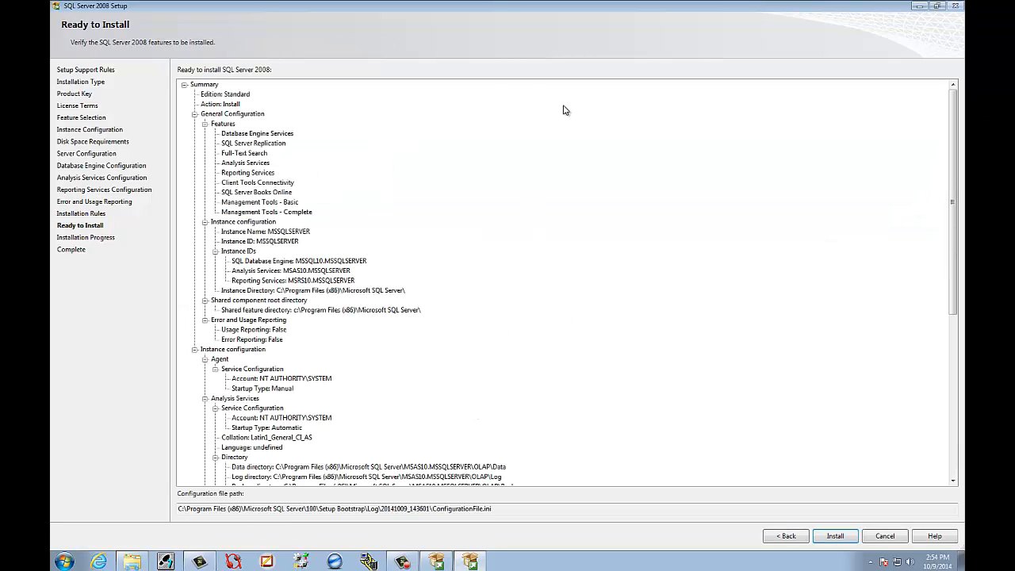
- Review the Ready to Install summary and start installing SQL Server 2008 Standard
scroll(down, 3)
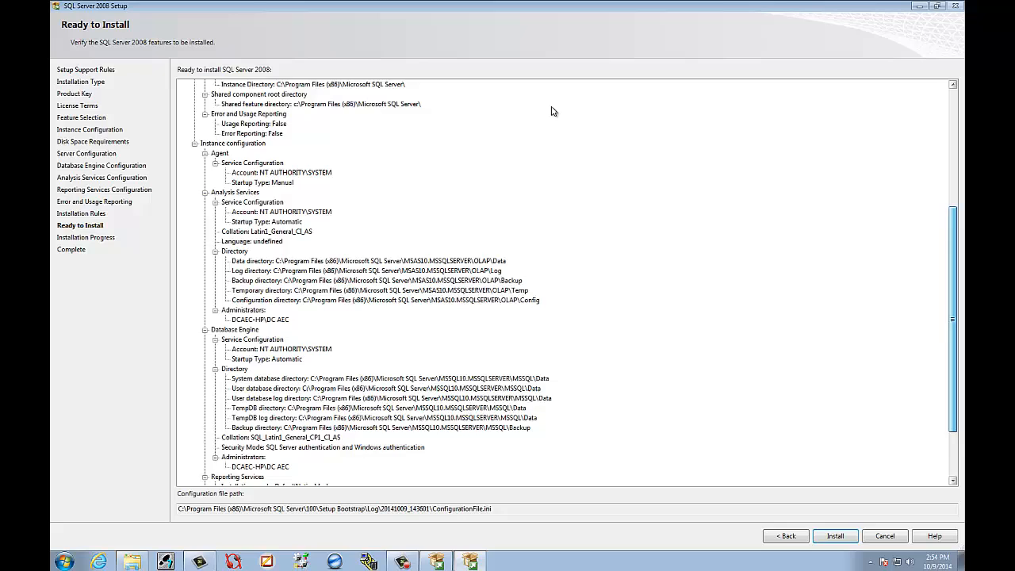
scroll(down, 3)
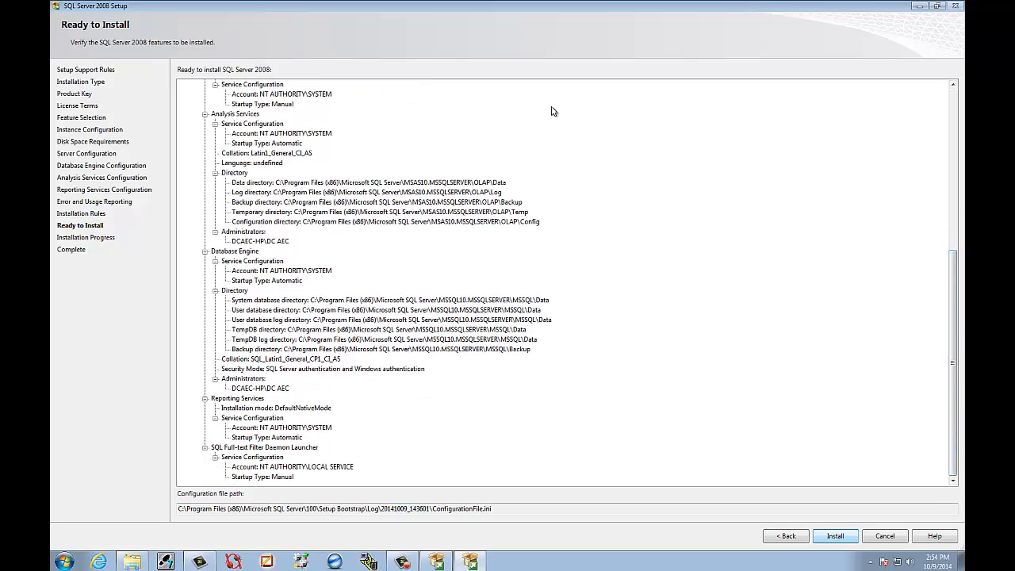
click(834, 535)
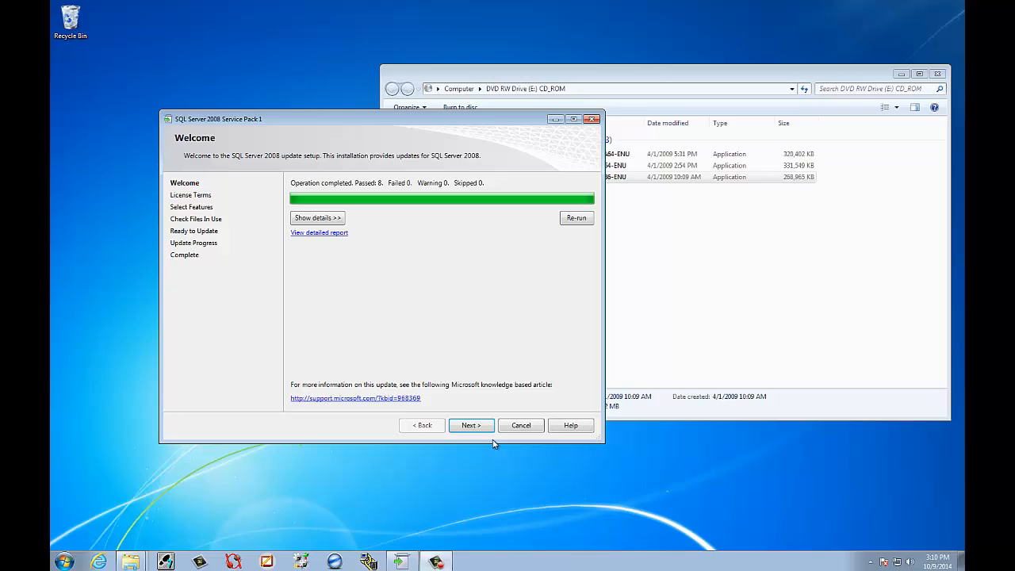
- Confirm the Service Pack 1 checks passed, keep the MSSQLSERVER features, and reach Ready to Update
click(317, 217)
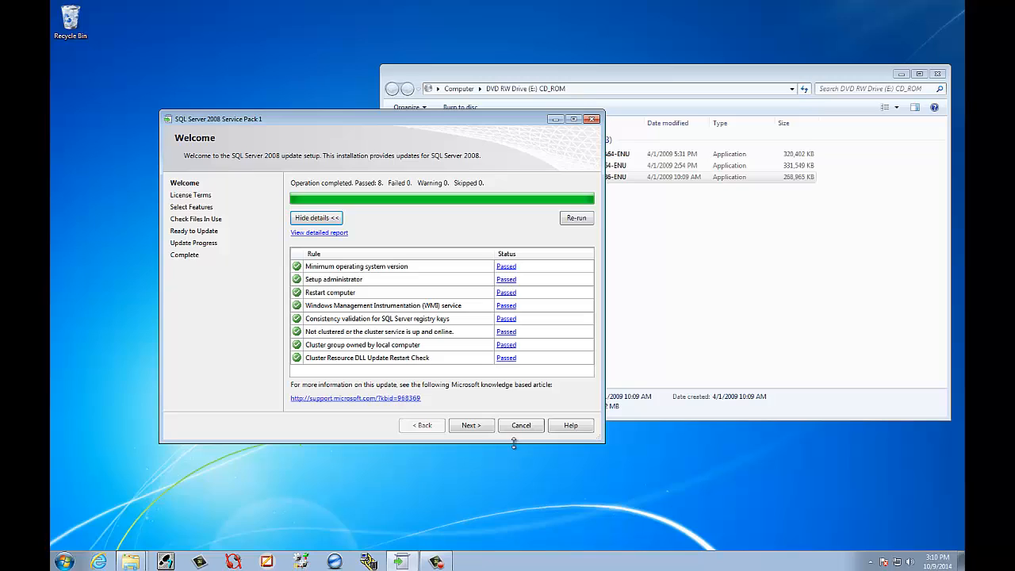
click(471, 425)
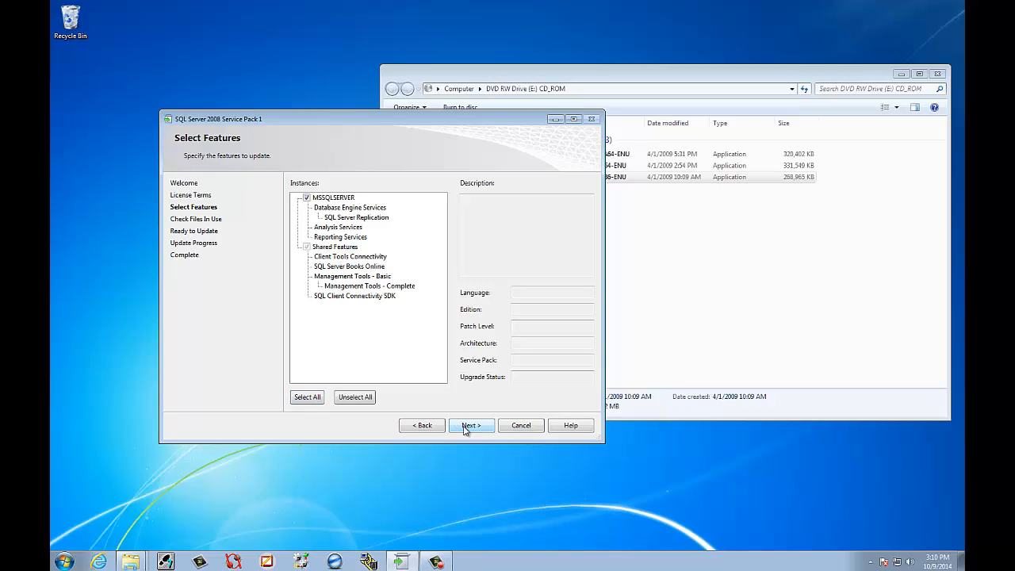
click(471, 425)
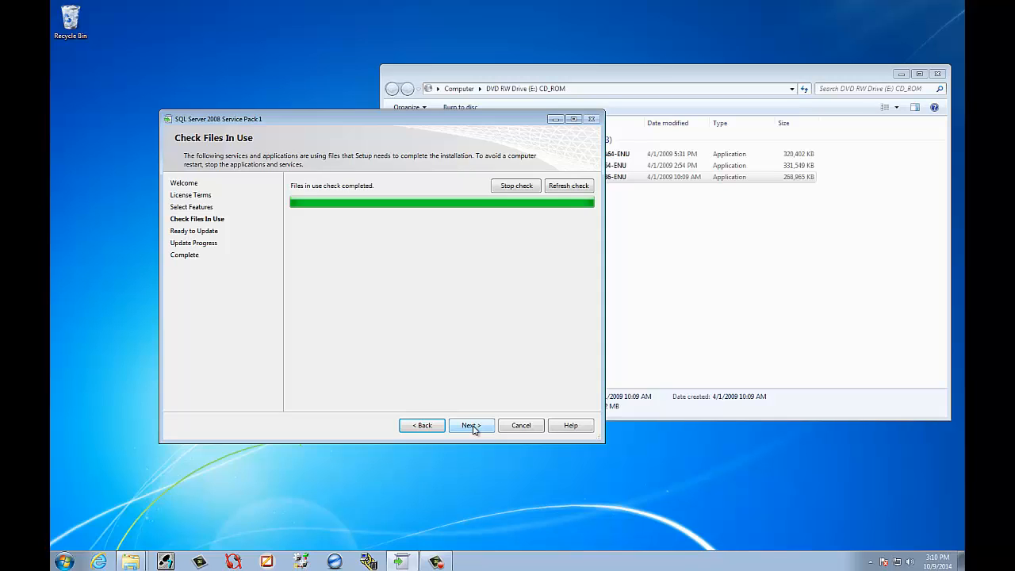
click(469, 425)
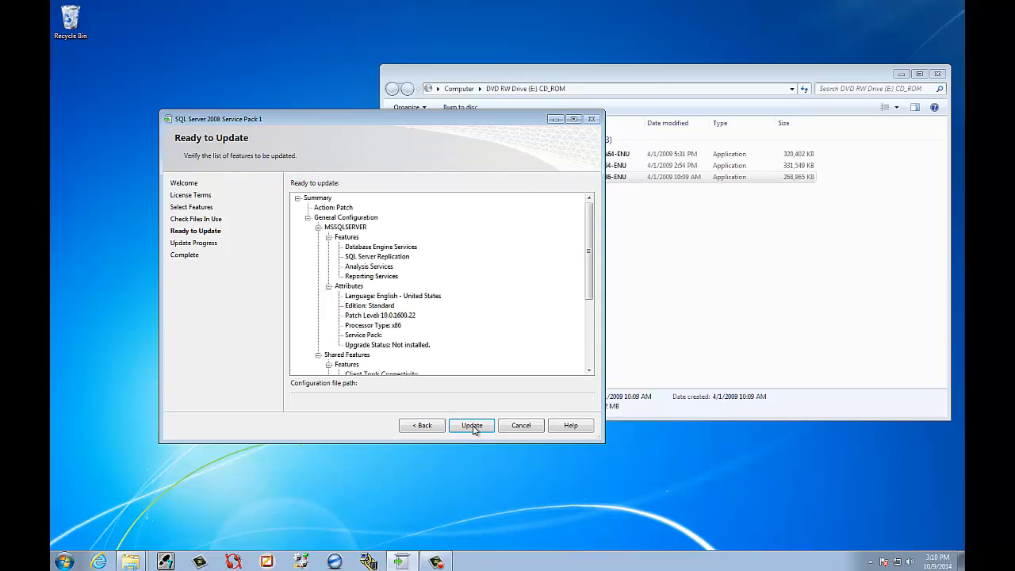
- Apply Service Pack 1 to MSSQLSERVER until it reports success, then close the setup
click(471, 425)
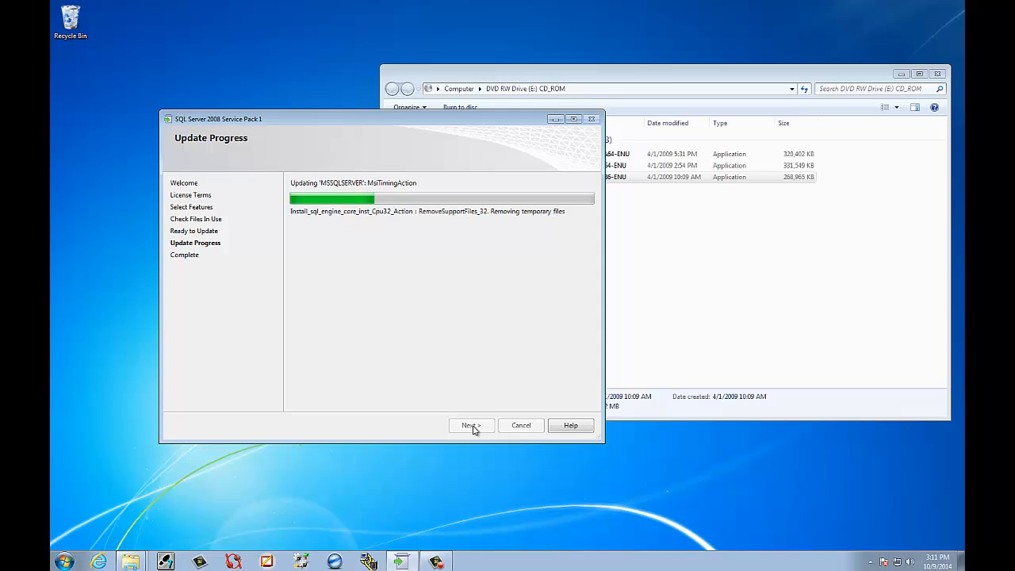
mouse_move(906, 517)
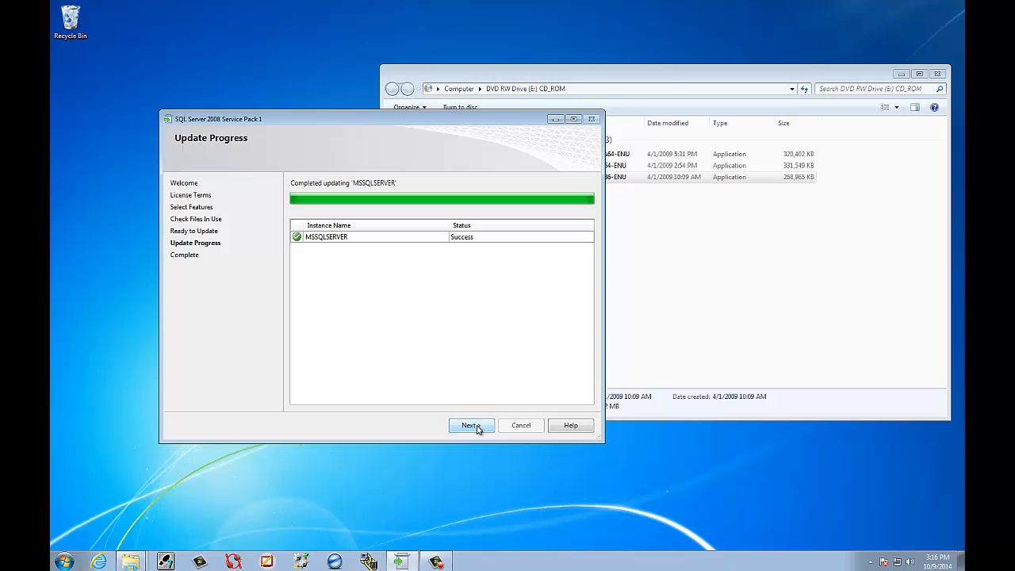
click(471, 425)
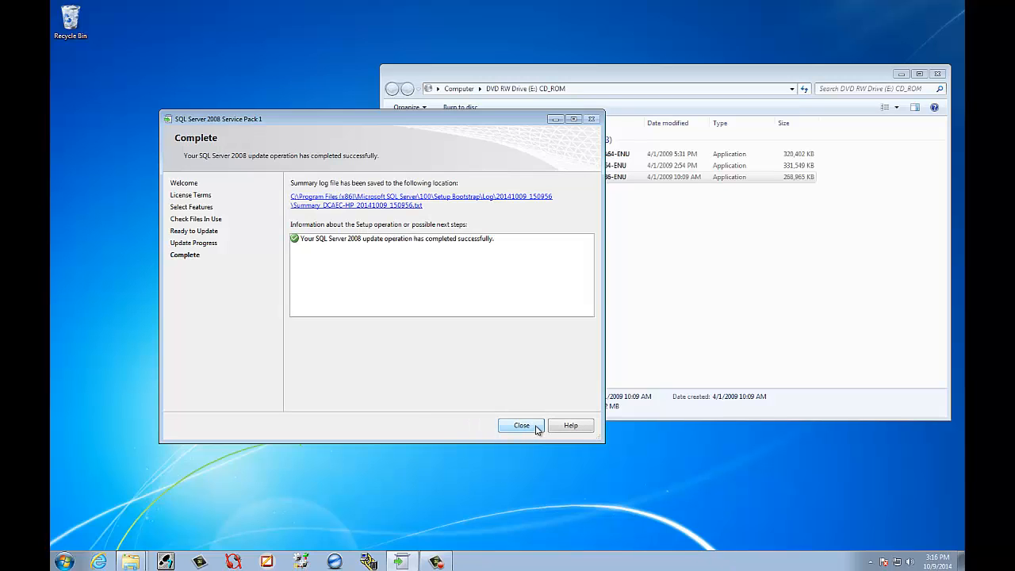
click(520, 425)
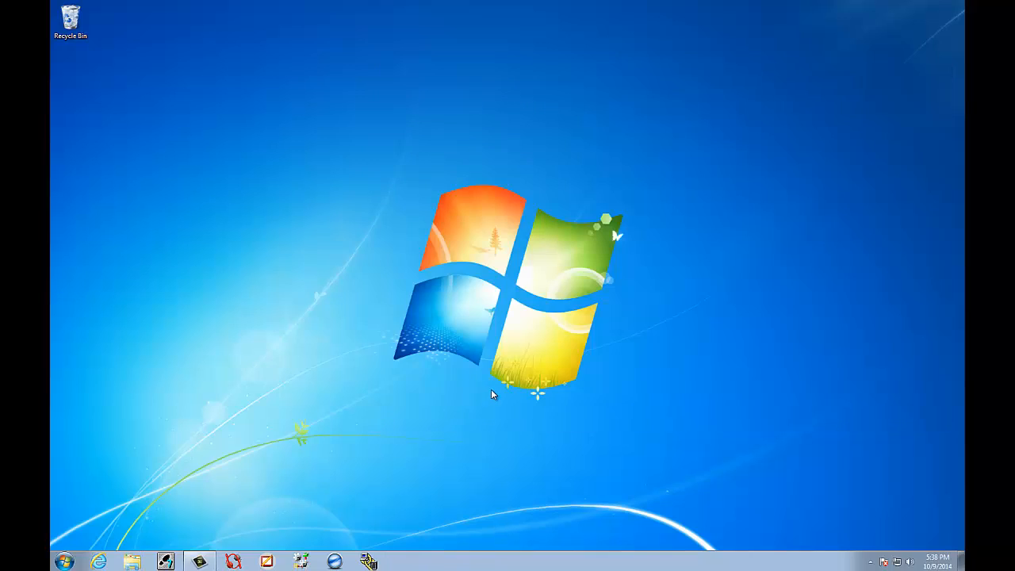
mouse_move(707, 6)
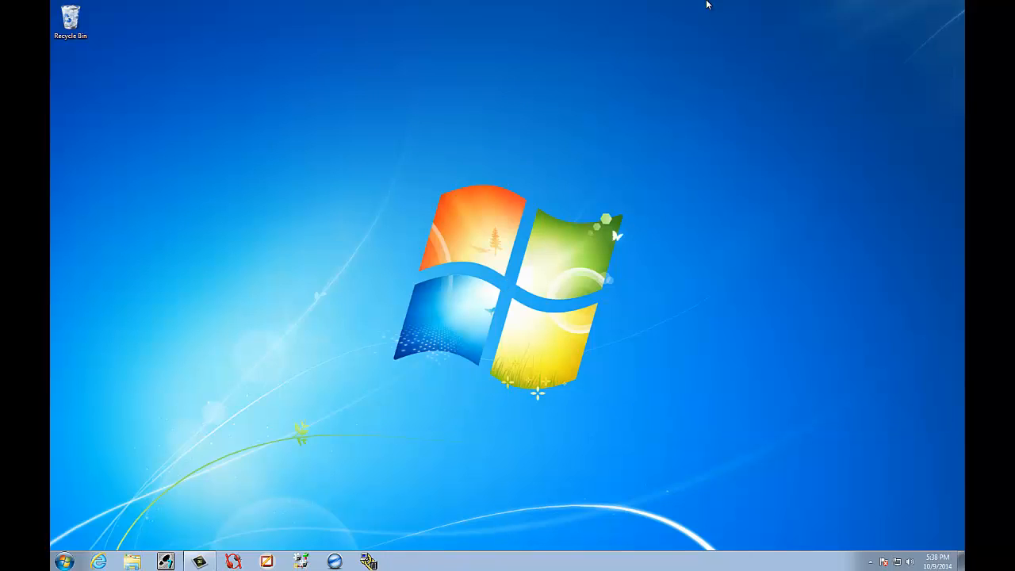
mouse_move(619, 247)
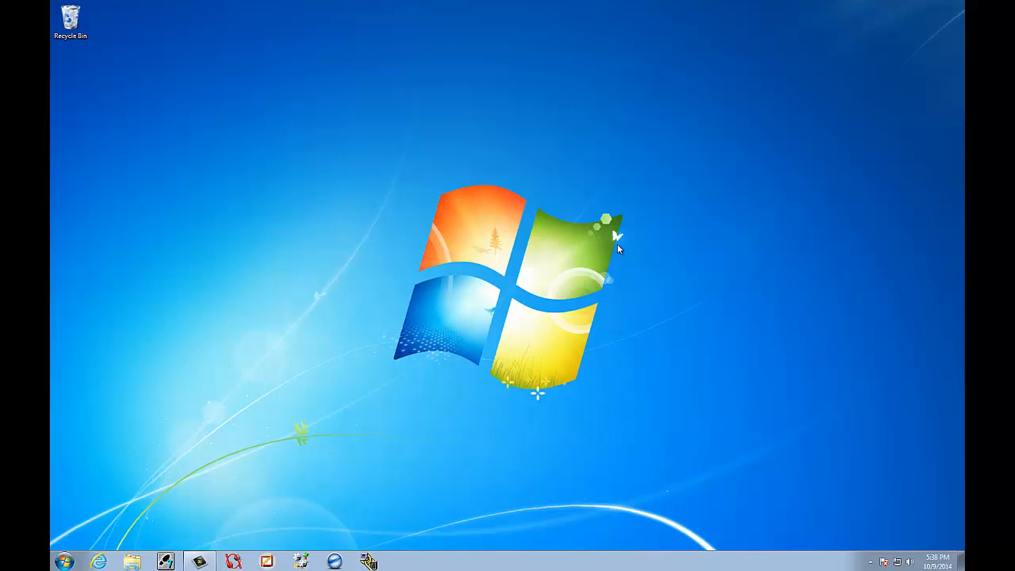
mouse_move(954, 125)
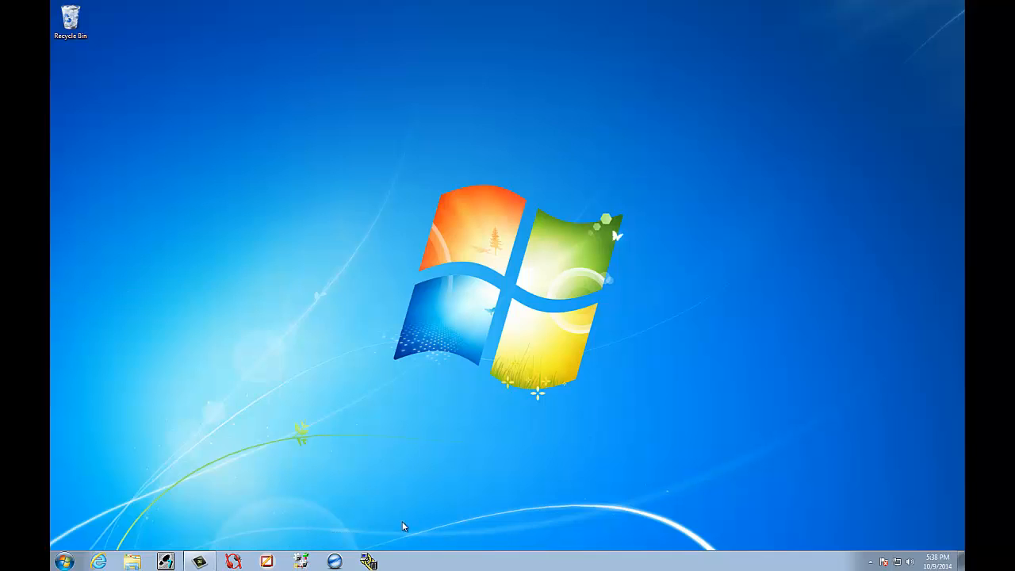
mouse_move(362, 345)
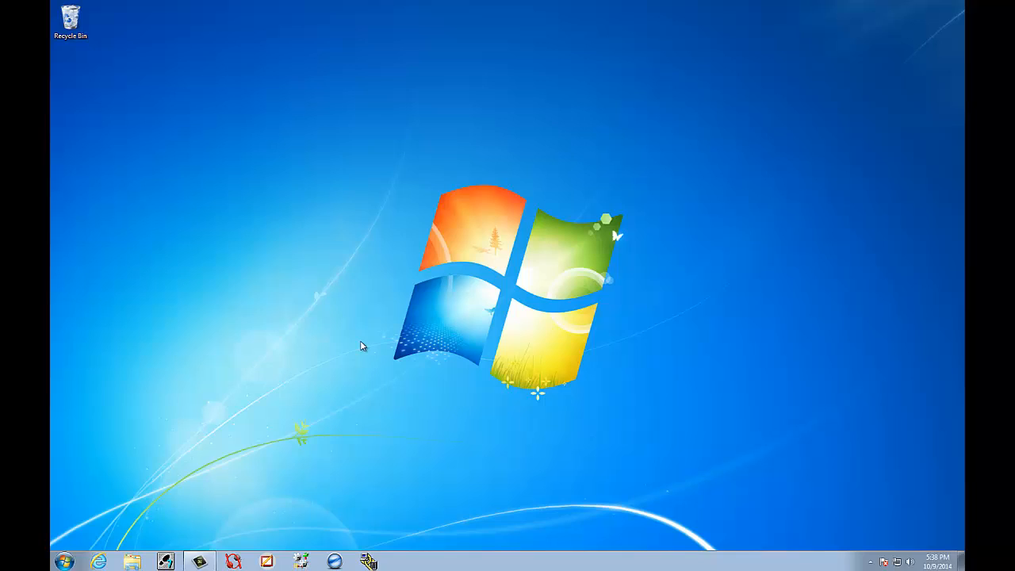
mouse_move(352, 310)
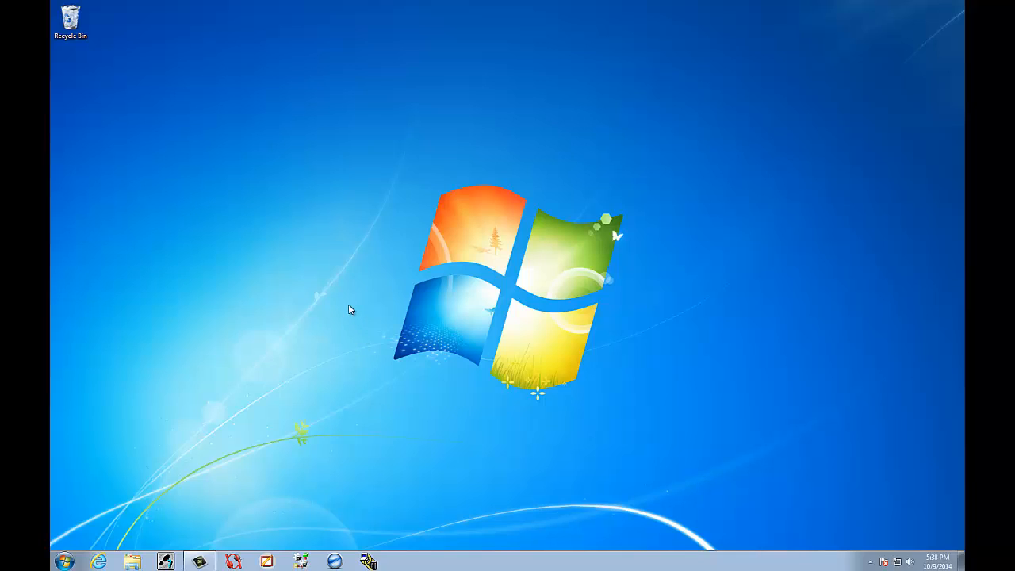
mouse_move(339, 307)
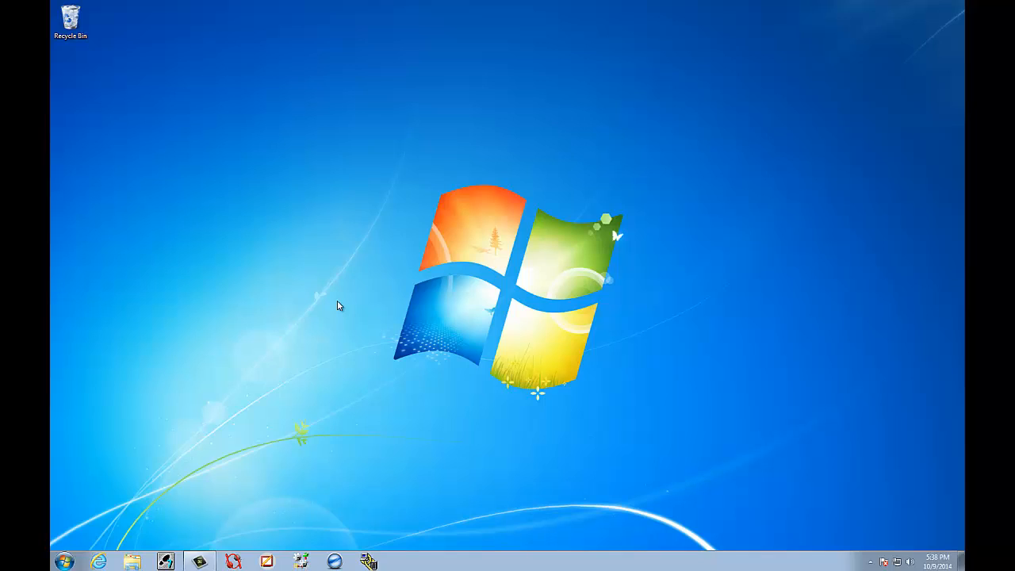
mouse_move(344, 321)
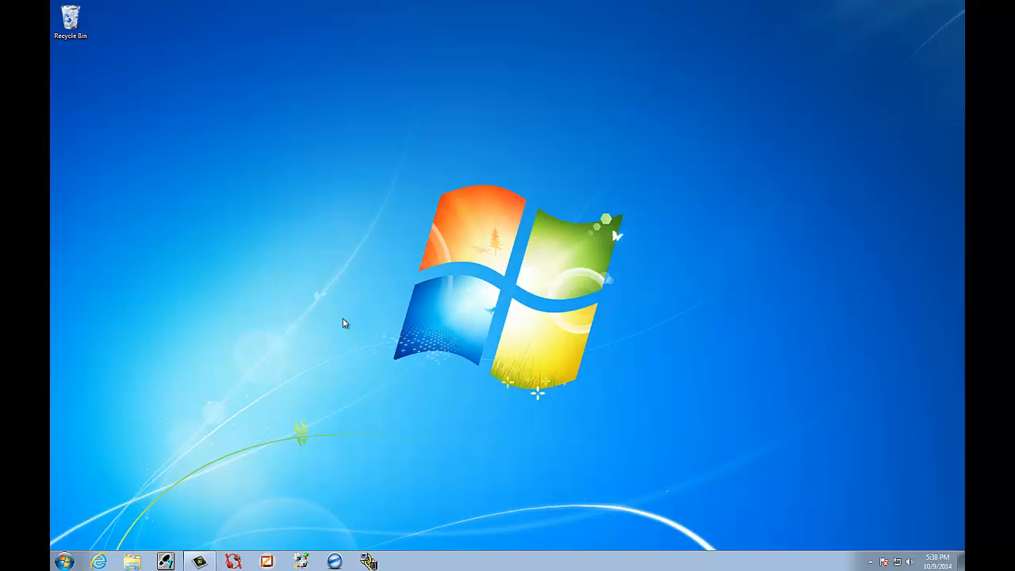
mouse_move(351, 327)
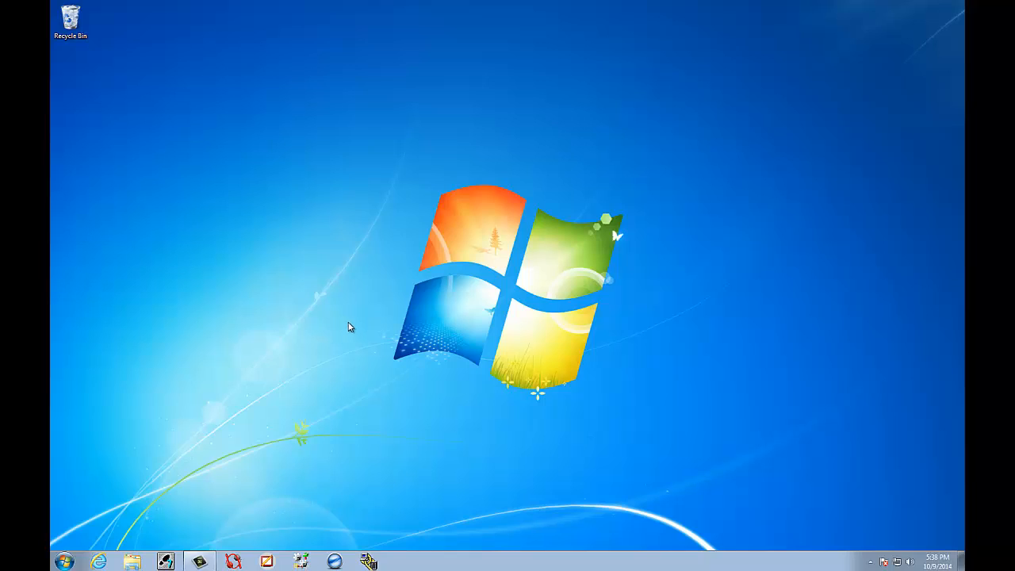
mouse_move(270, 281)
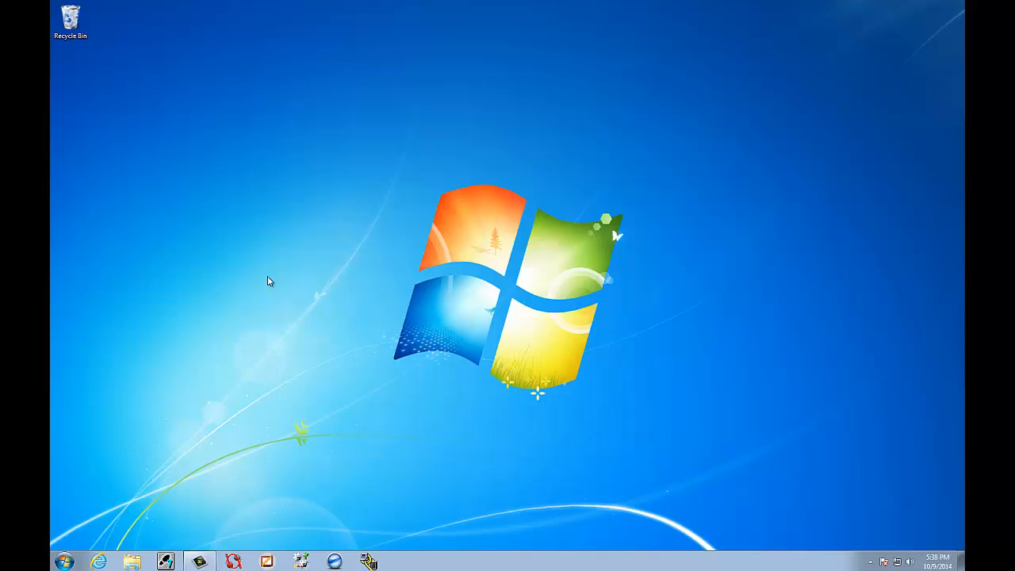
mouse_move(330, 368)
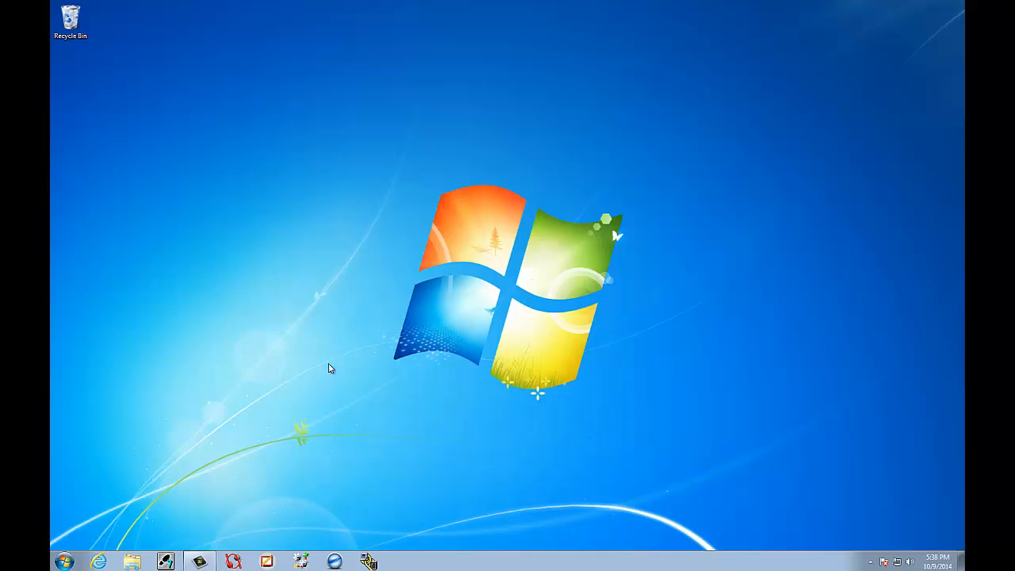
mouse_move(490, 236)
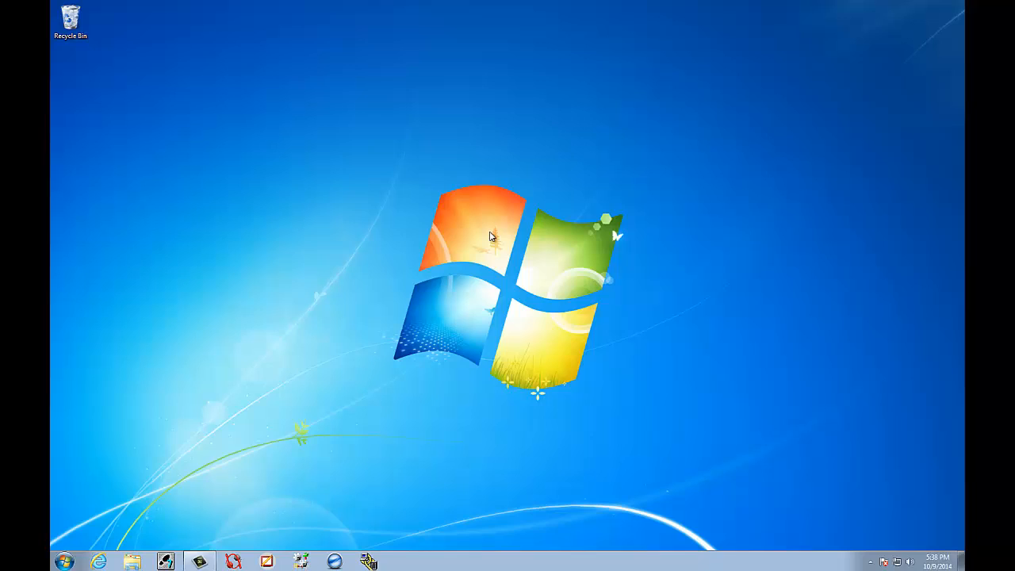
mouse_move(479, 295)
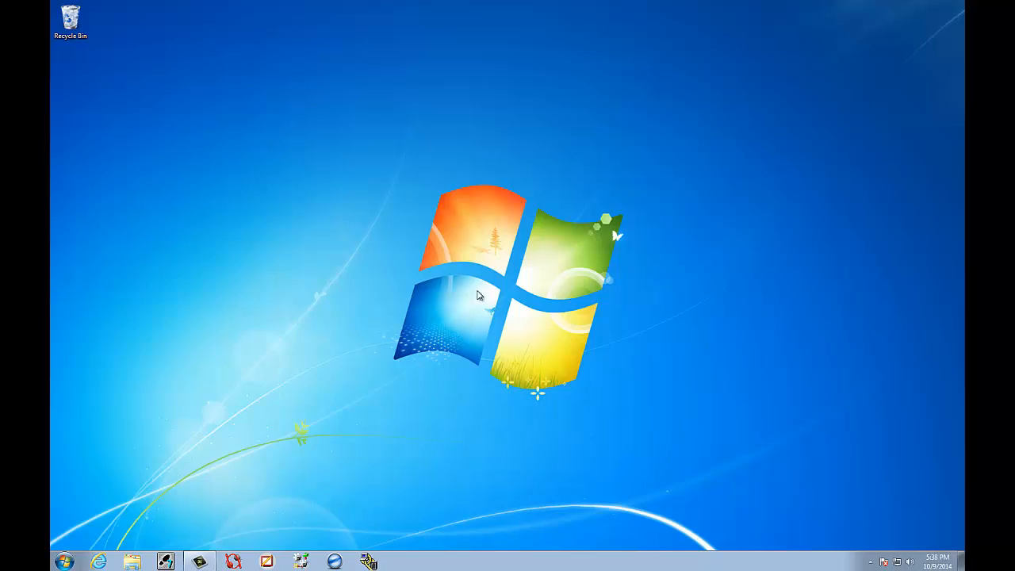
mouse_move(325, 344)
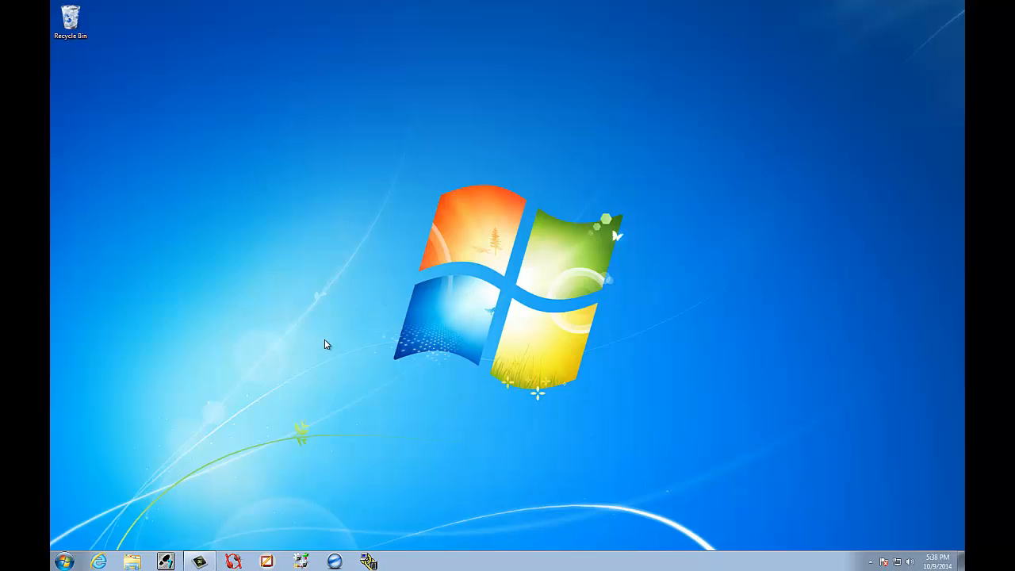
mouse_move(301, 425)
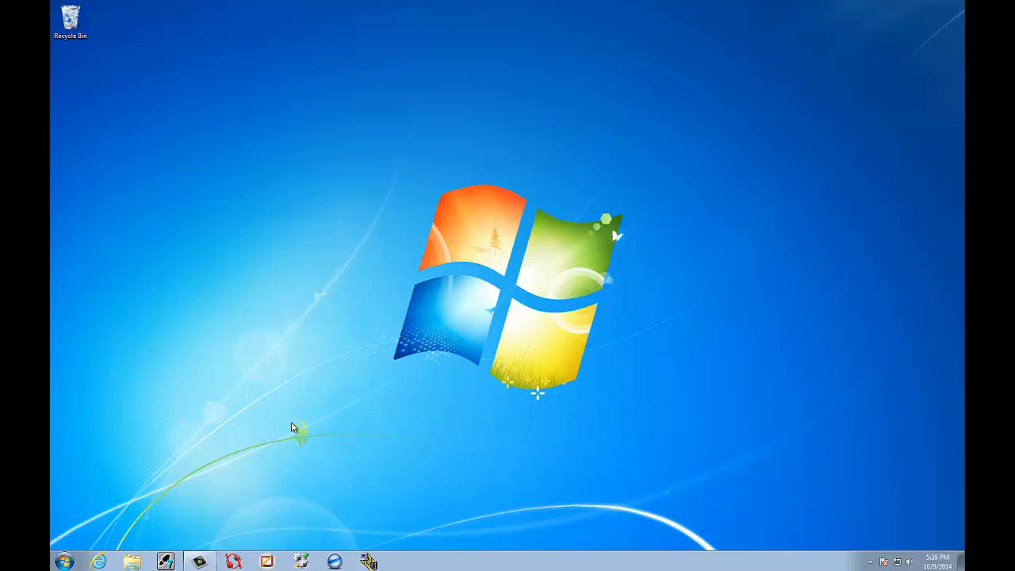
mouse_move(354, 206)
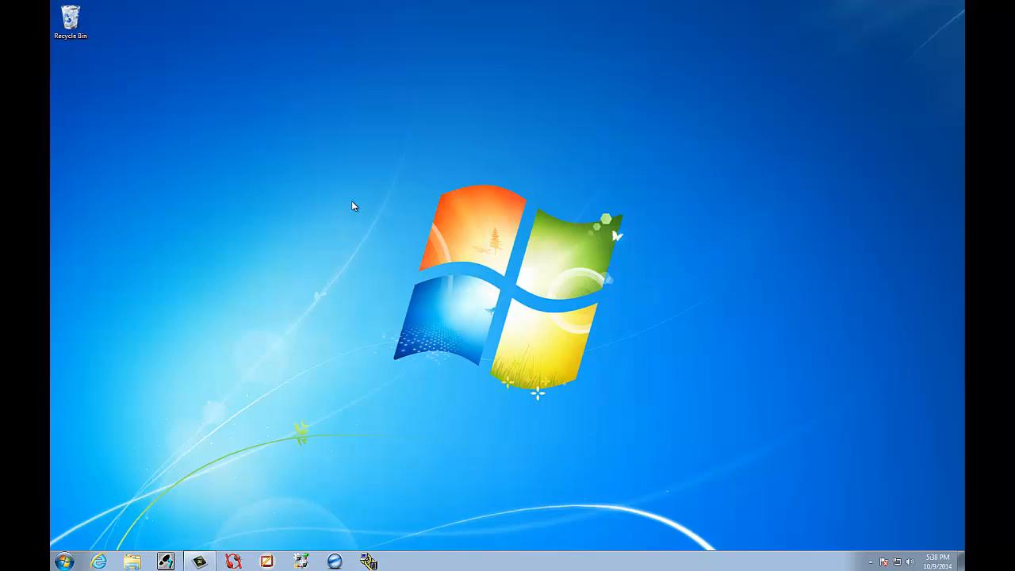
mouse_move(264, 454)
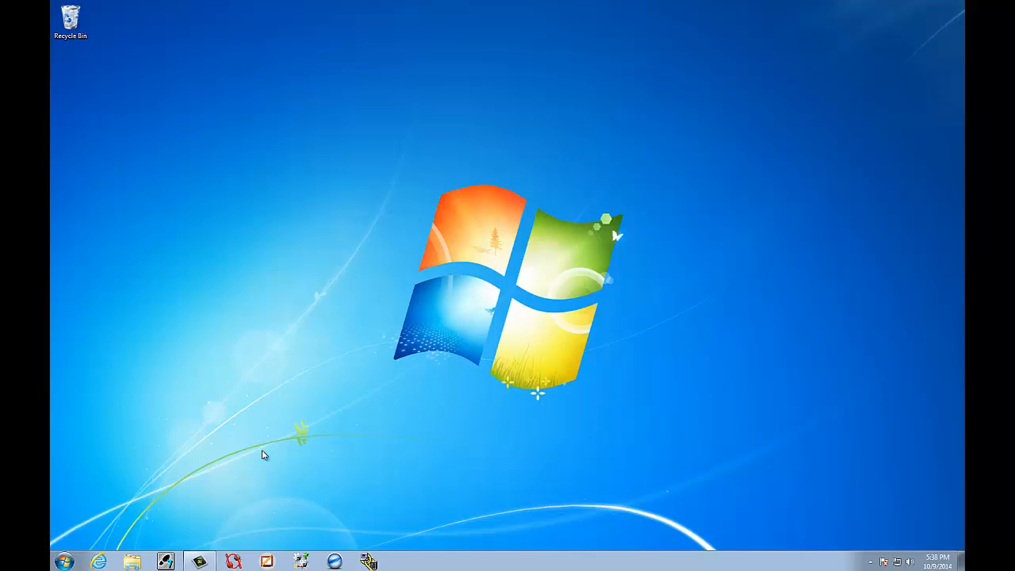
mouse_move(225, 501)
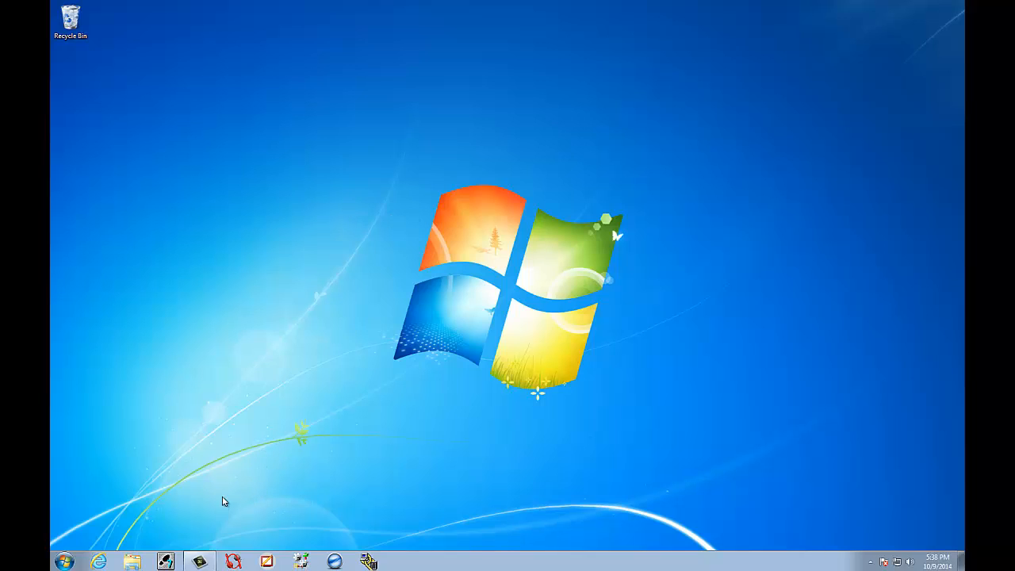